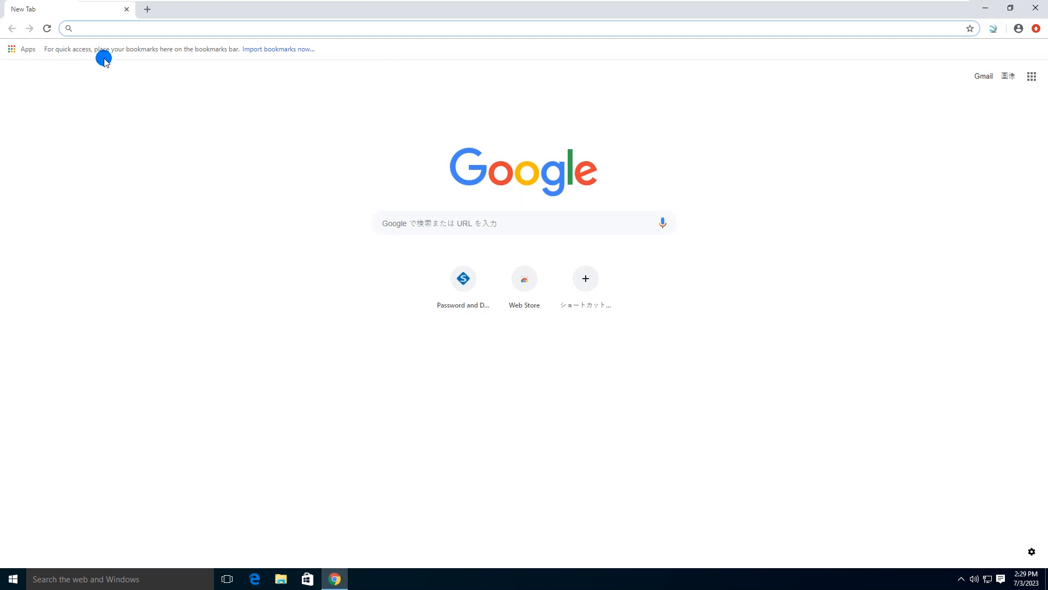
Load outlook.live.com from the Chrome address bar by entering 'outlook'
text(o)
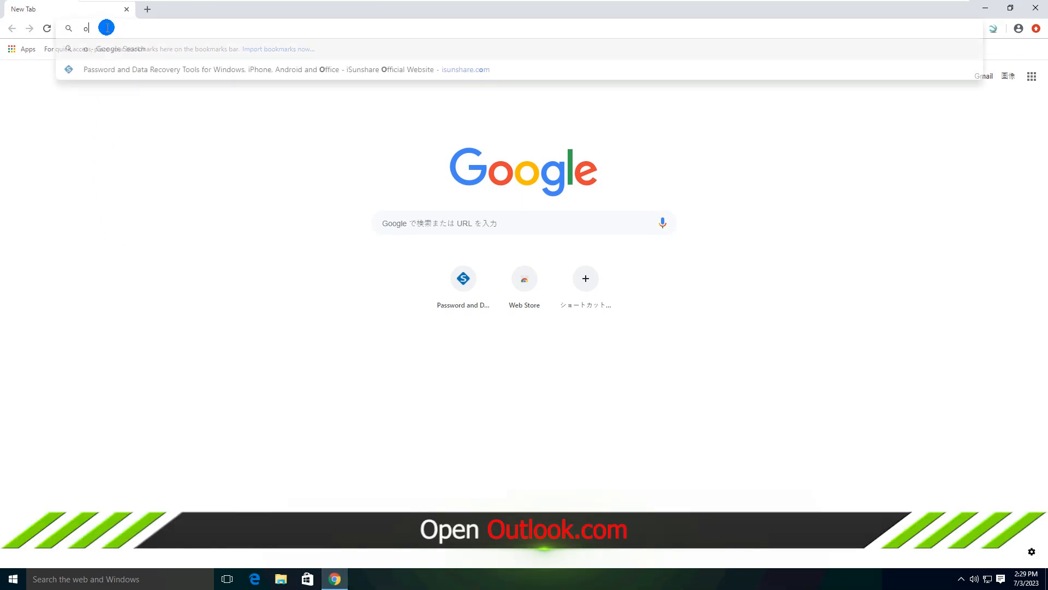
text(utlook.live.com/owa/)
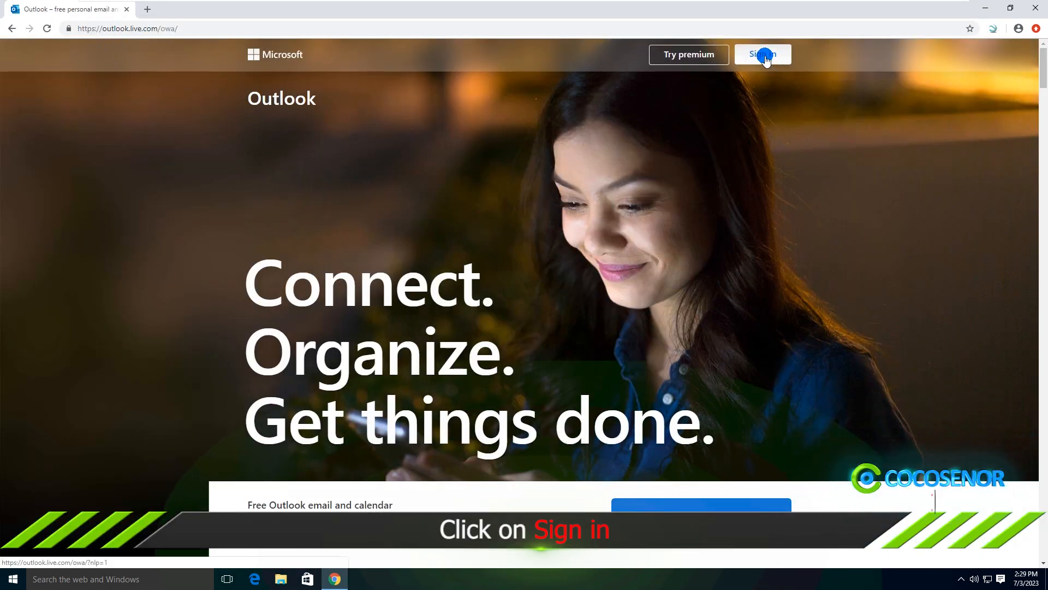
Sign in with the Outlook email address and advance to the password prompt
click(762, 55)
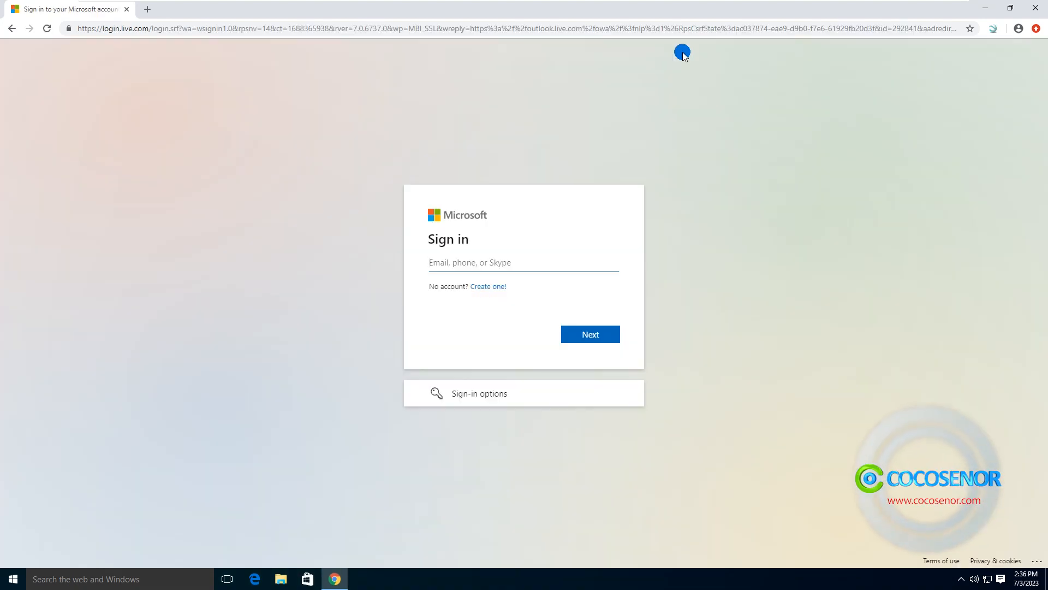
click(523, 262)
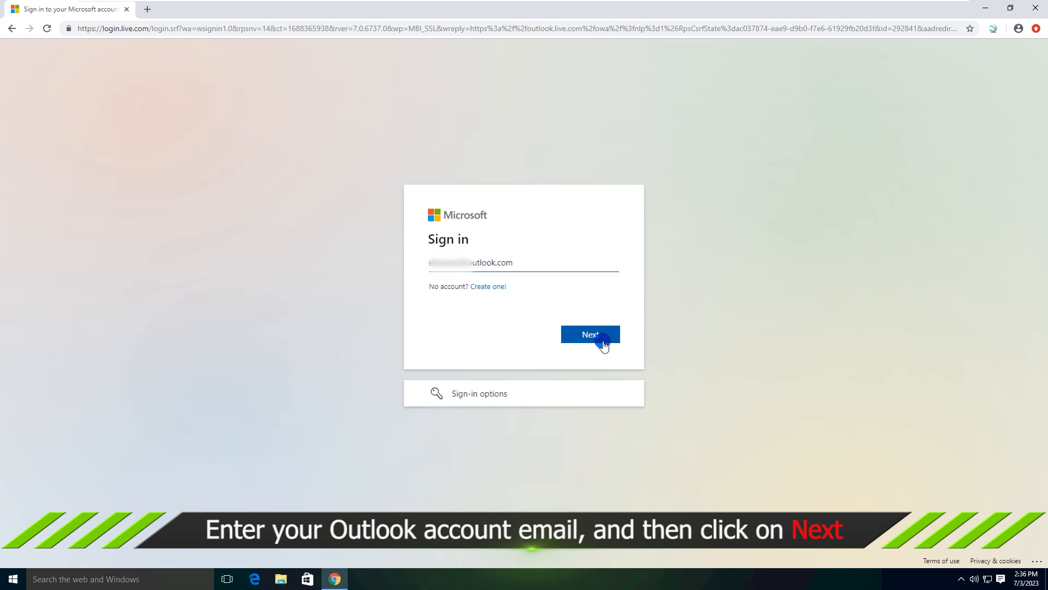
click(590, 334)
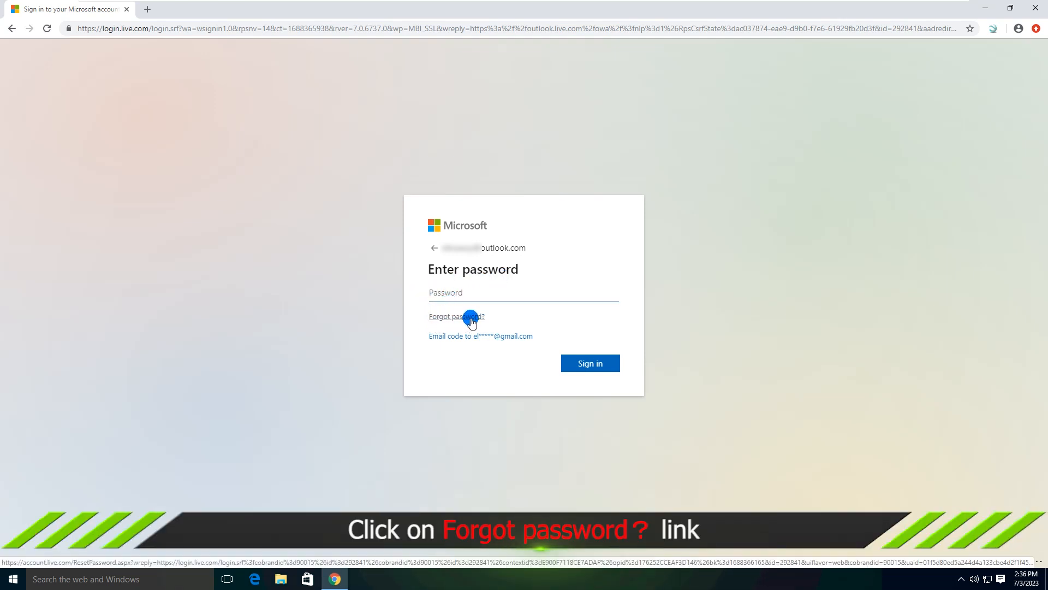
Choose 'Forgot password?' then 'I don't have any of these' to reach the Recover your account form
click(456, 317)
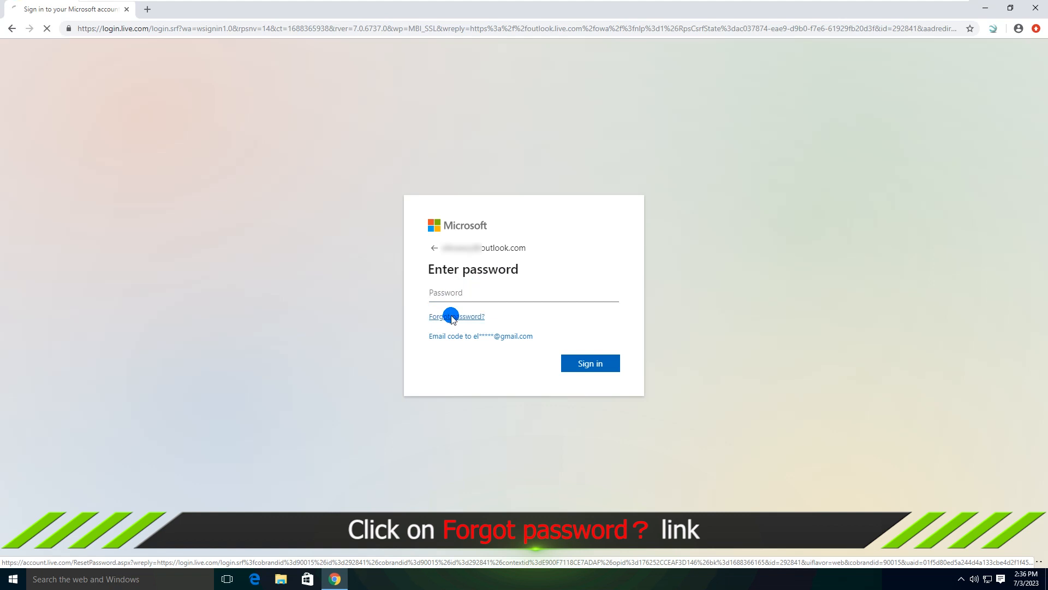
click(456, 317)
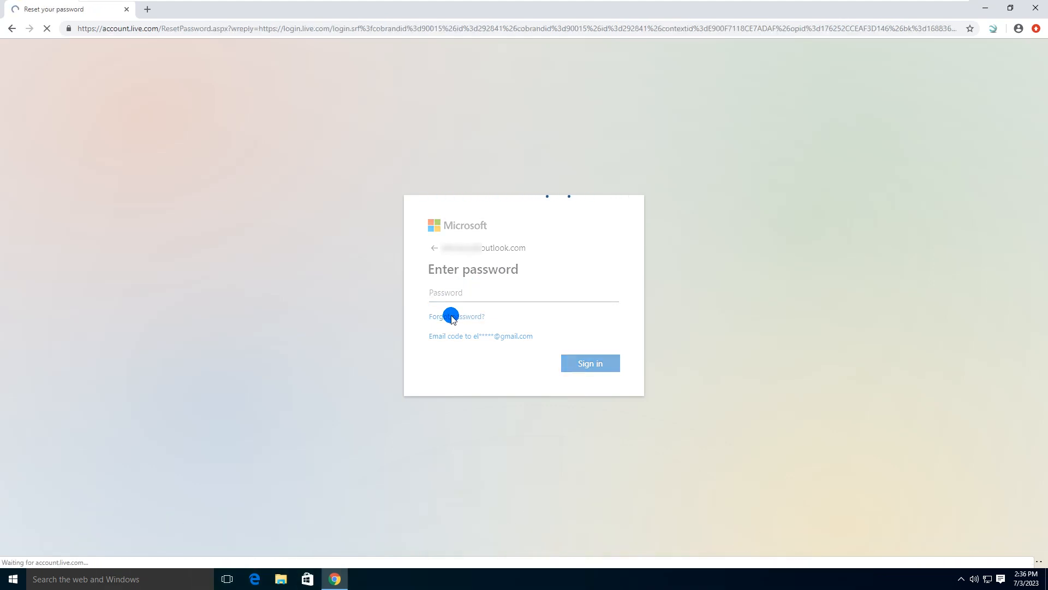
click(457, 316)
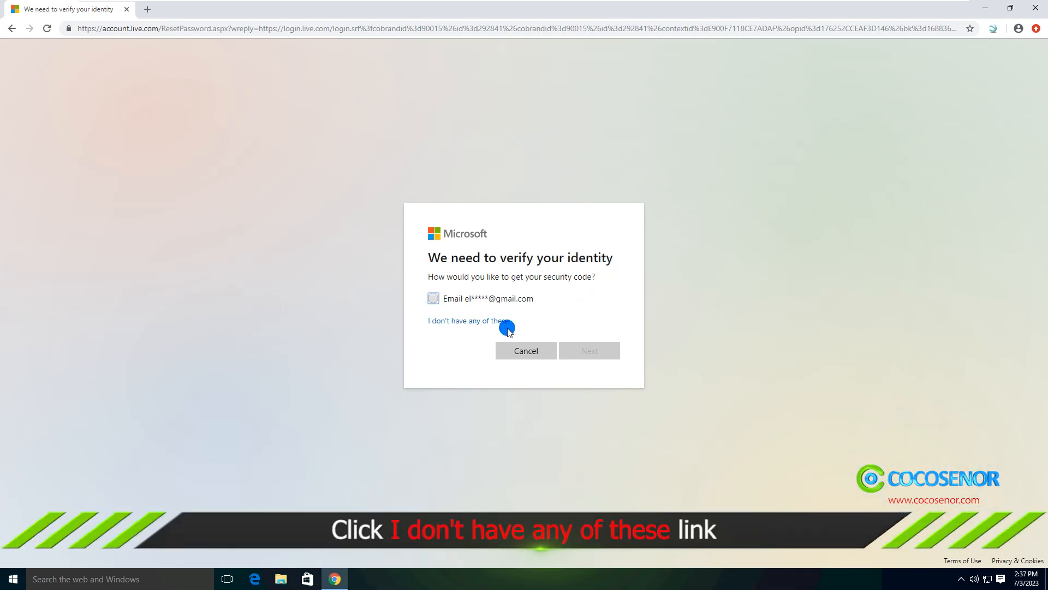
click(468, 320)
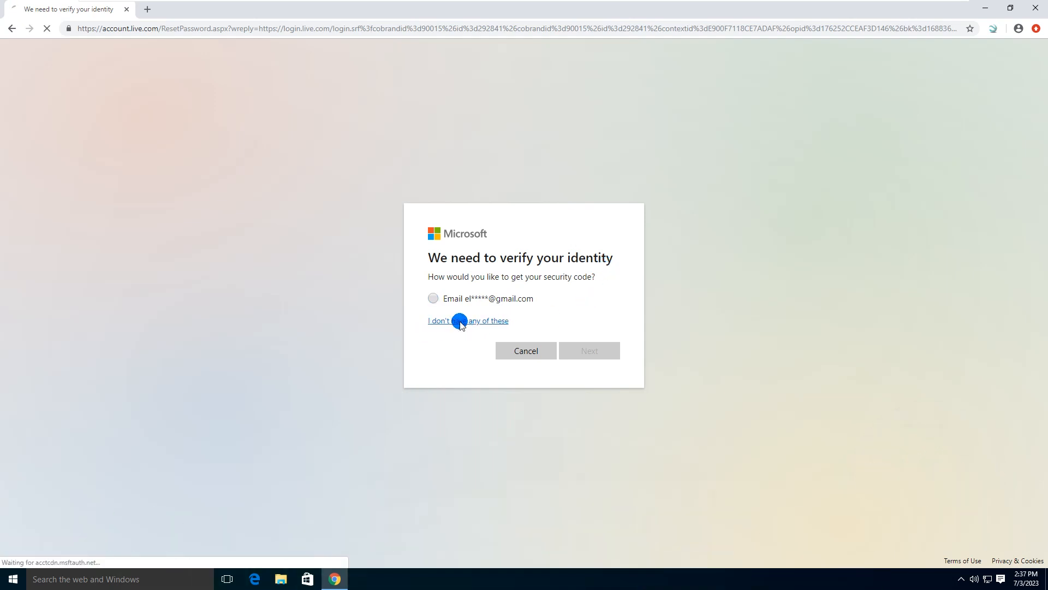
click(468, 321)
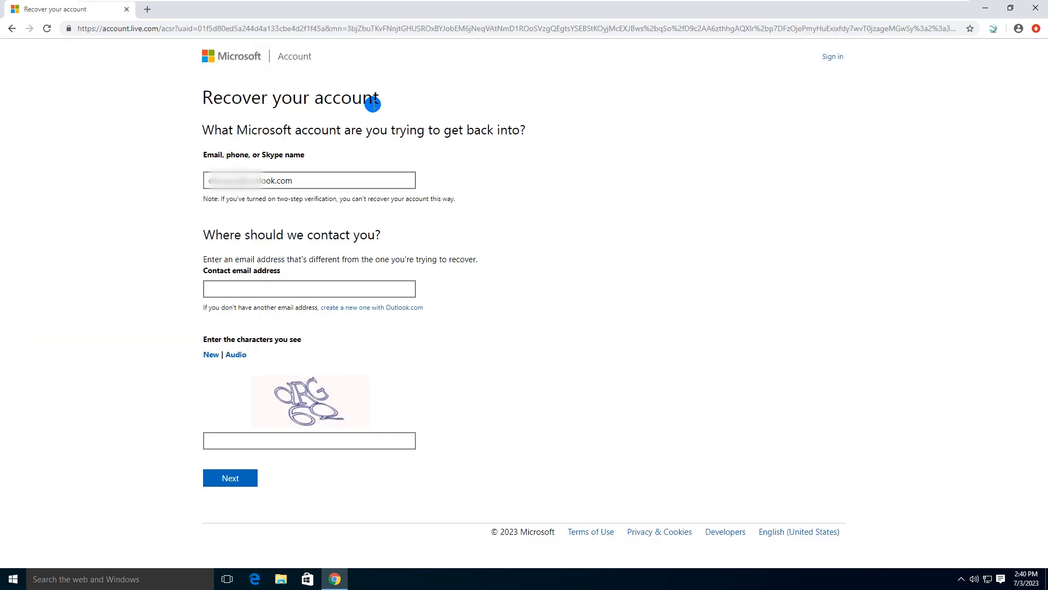
mouse_move(209, 243)
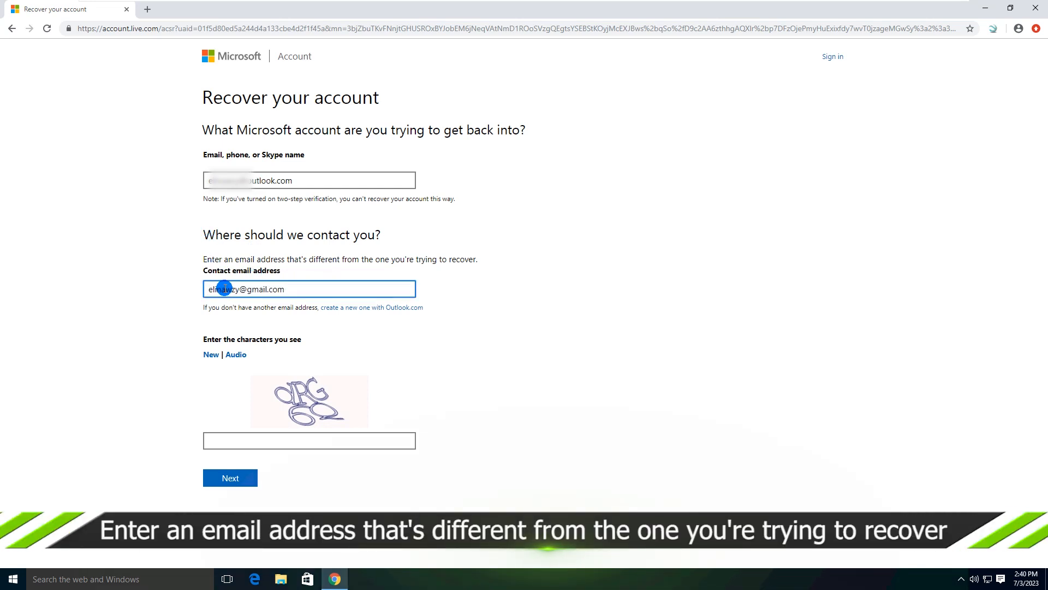
Enter the CAPTCHA characters dRG6Q and submit the recovery form to request a security code
click(309, 440)
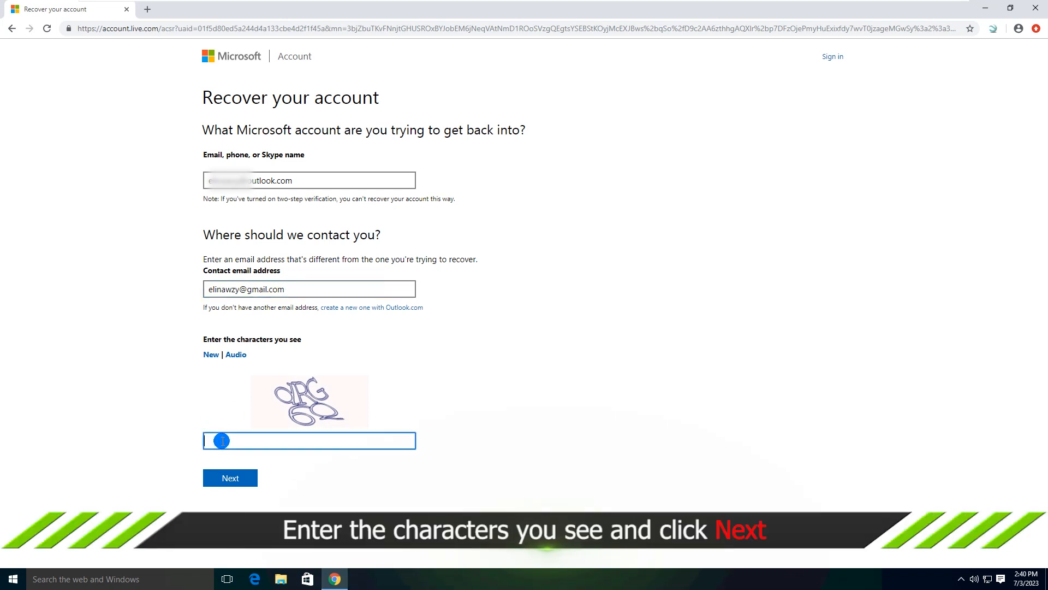
text(d)
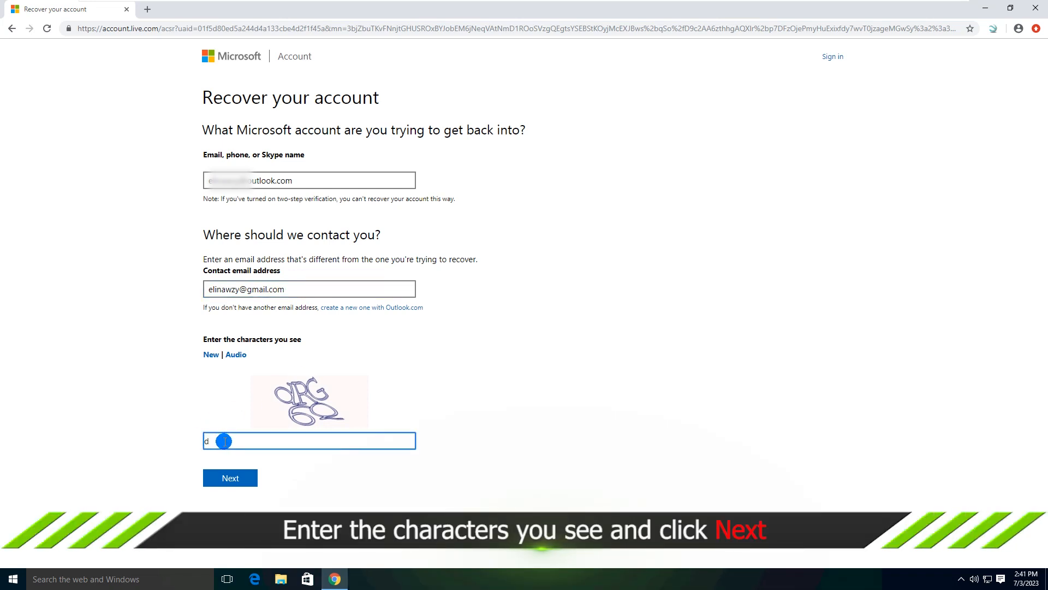
text(RG6Q)
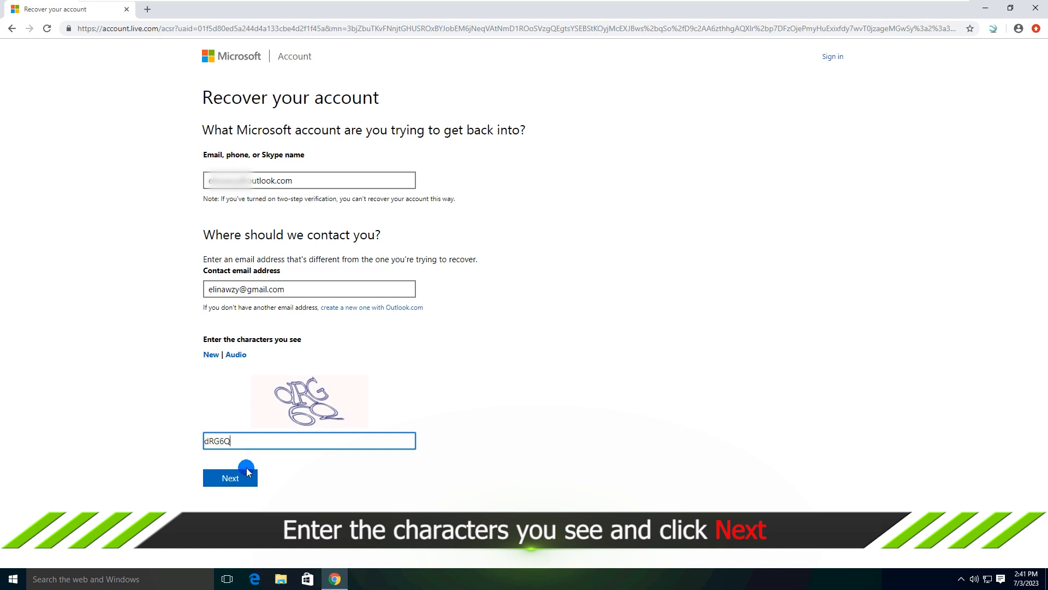
click(230, 479)
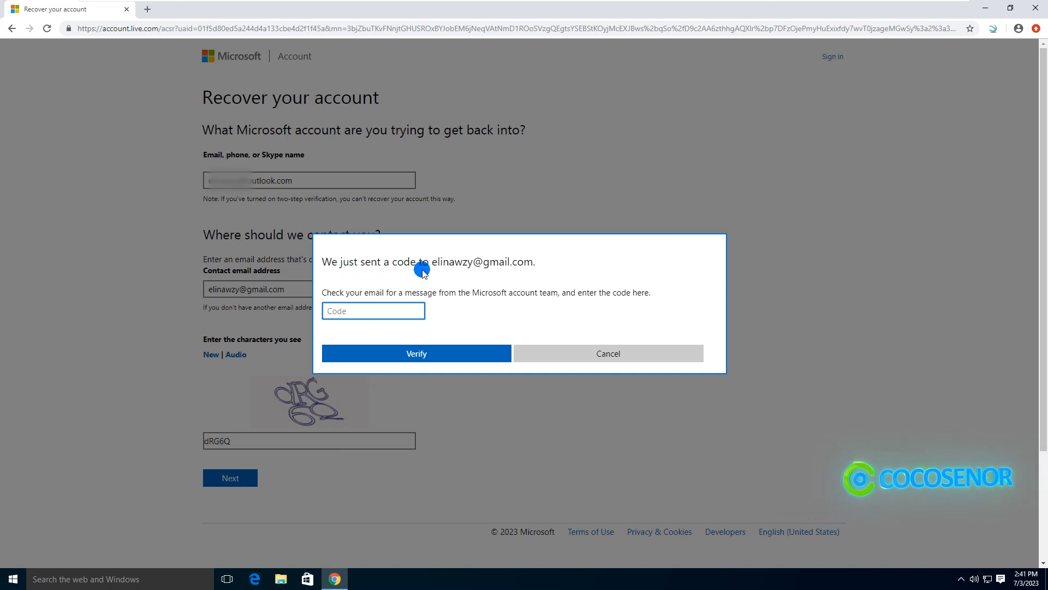
mouse_move(460, 303)
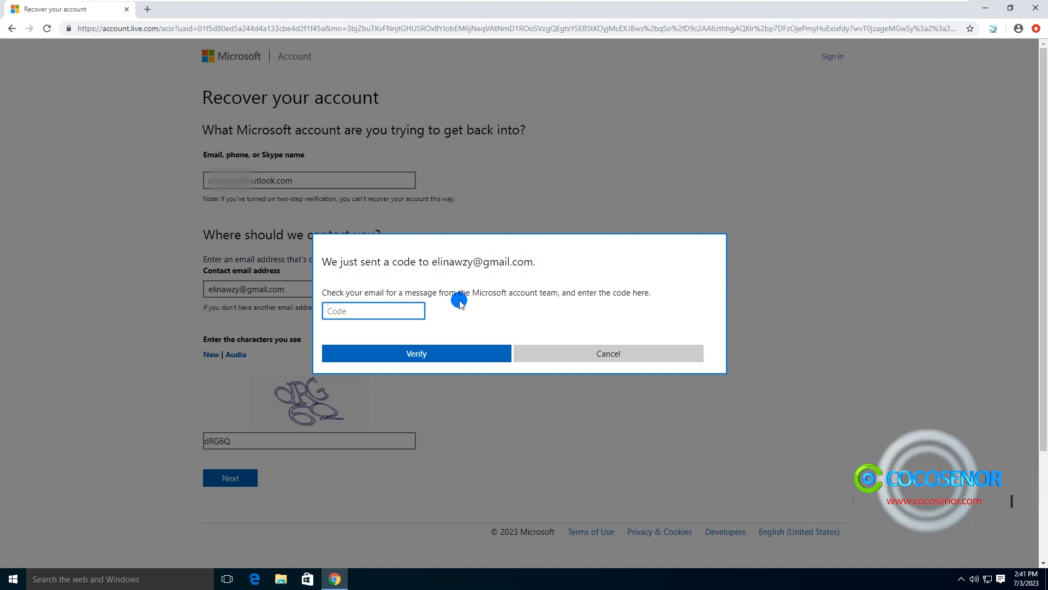
click(372, 310)
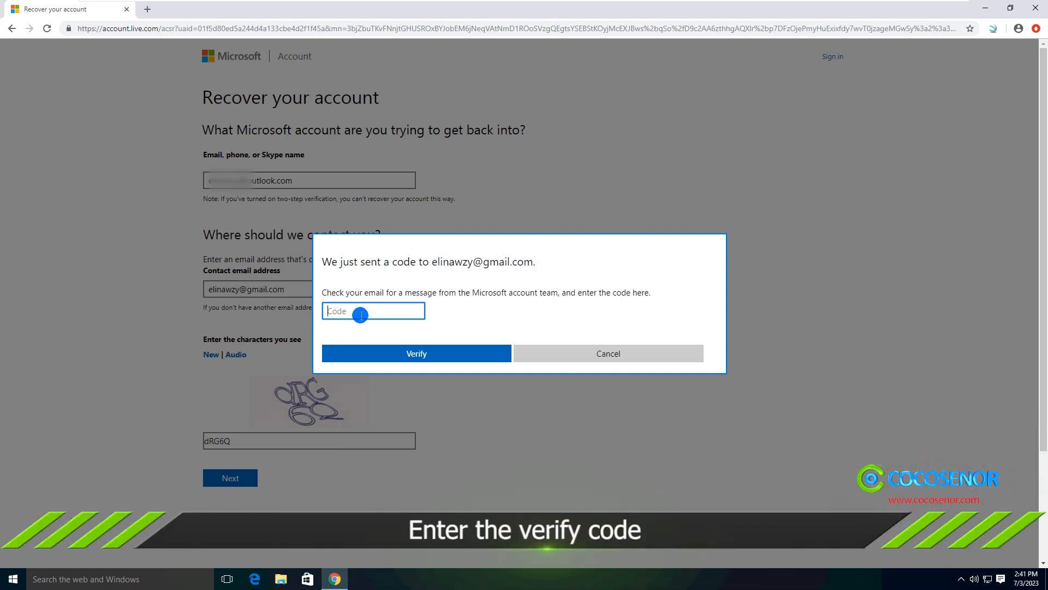
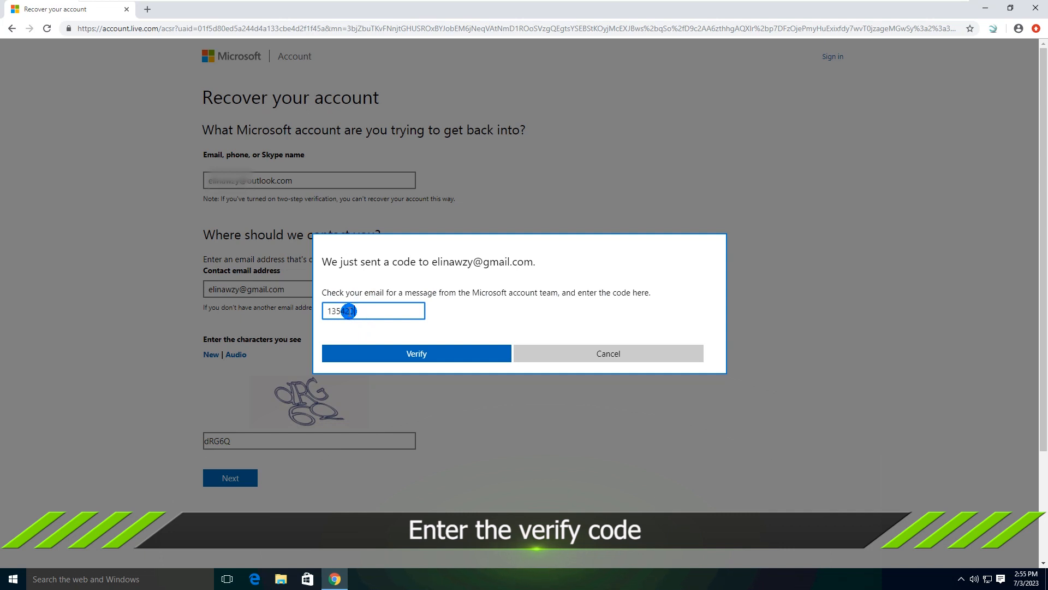
click(416, 353)
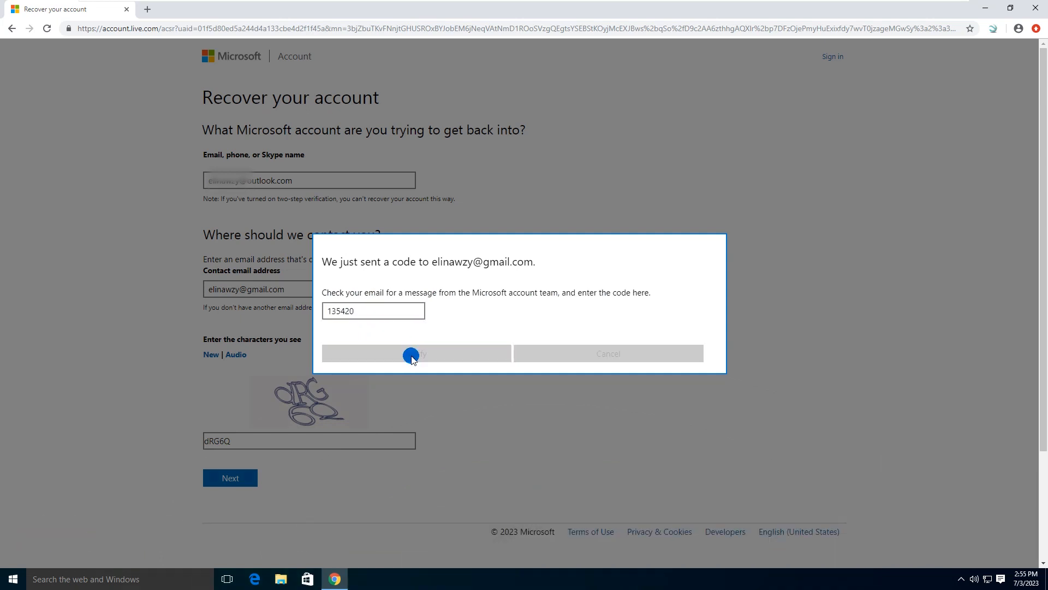
click(416, 352)
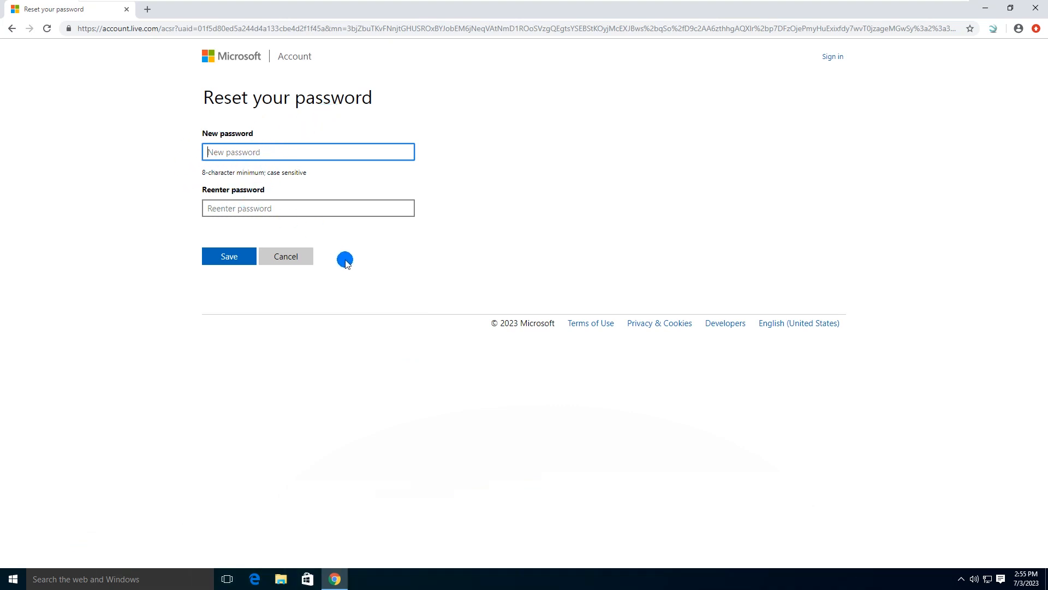
Leave the Reset your password page unfilled and return to the Windows desktop
click(334, 579)
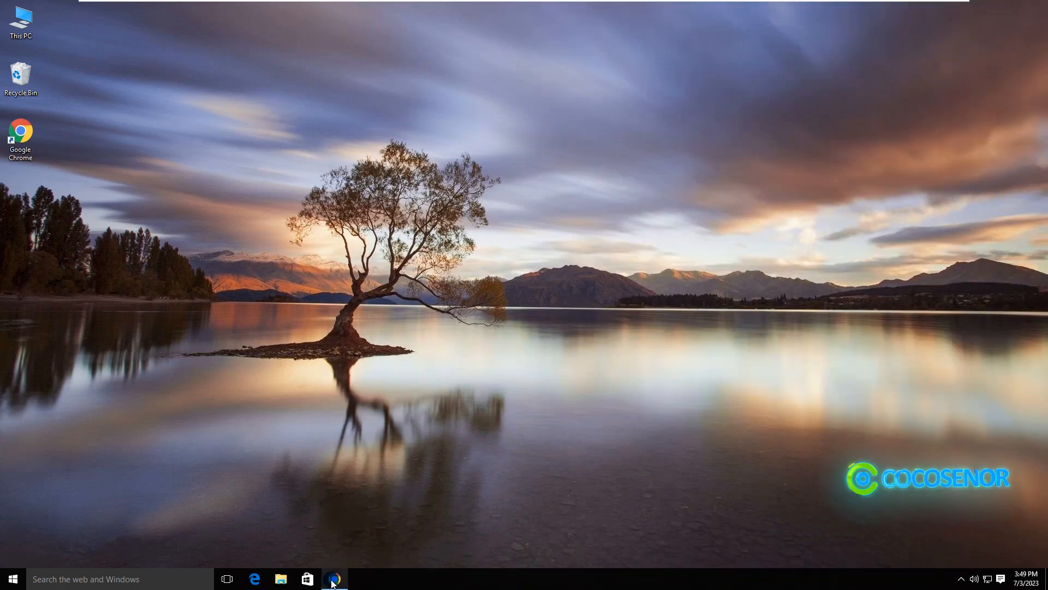
From the Password Recovery menu, reach the Outlook Email Password Tuner page and download its Free Trial
click(334, 579)
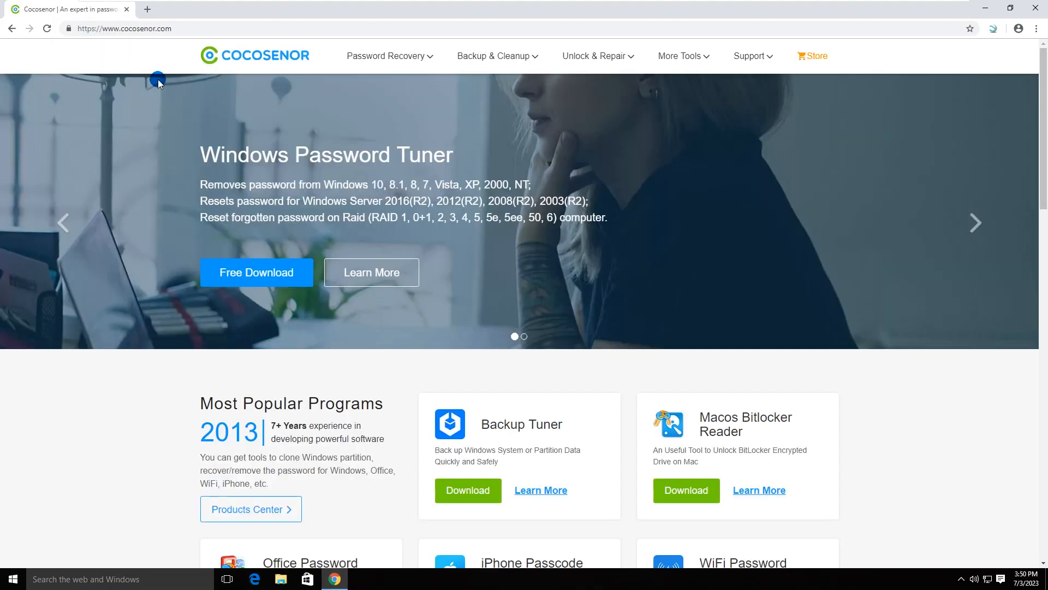
click(387, 55)
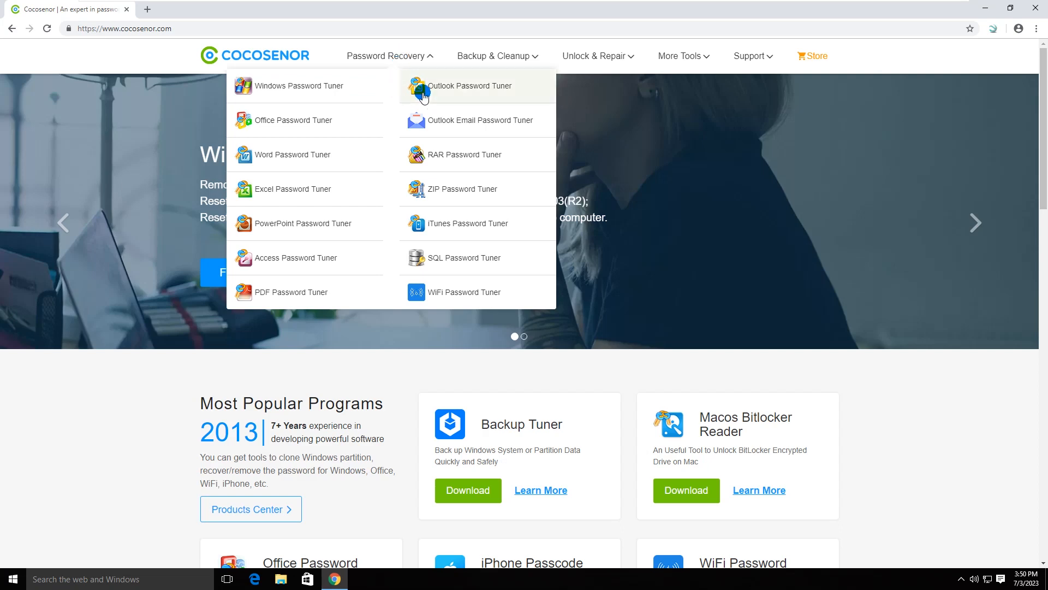
mouse_move(522, 124)
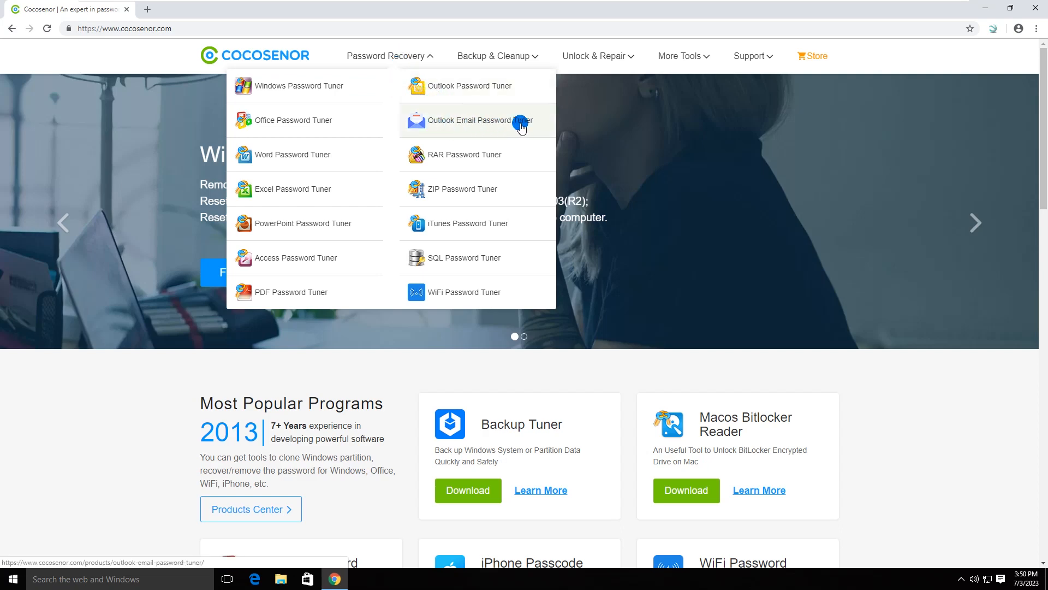
click(472, 120)
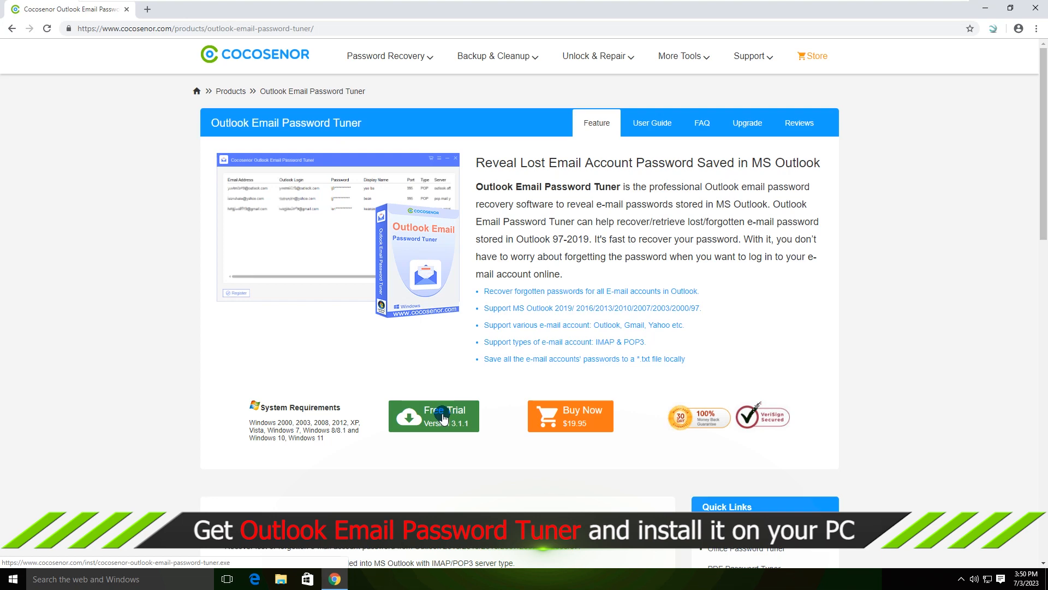
click(434, 415)
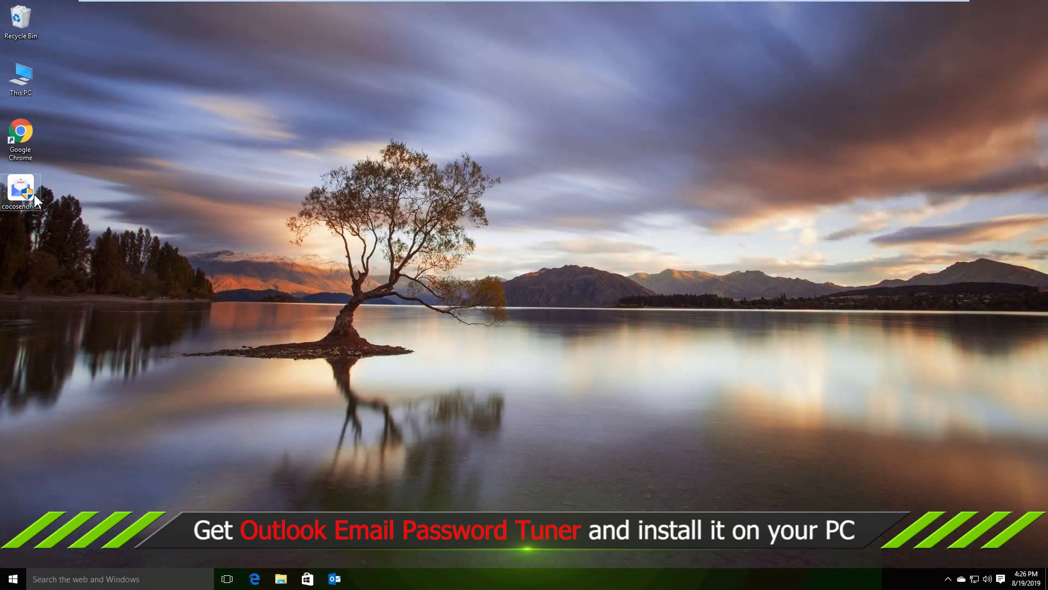
Run the installer, accept the license, skip the launch options, finish, and start the installed Tuner
double_click(20, 190)
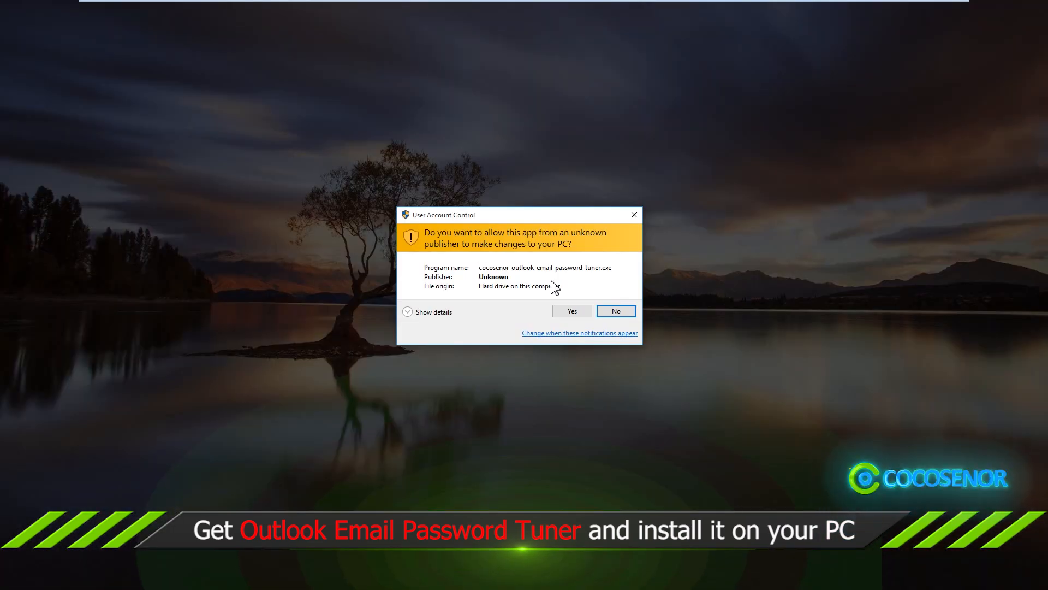
click(571, 312)
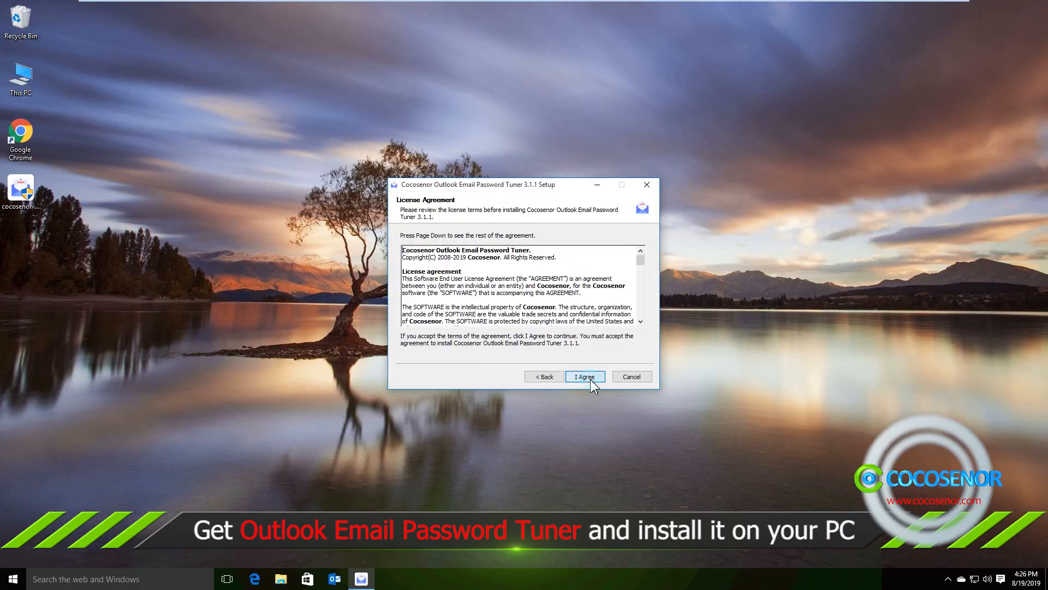
click(583, 377)
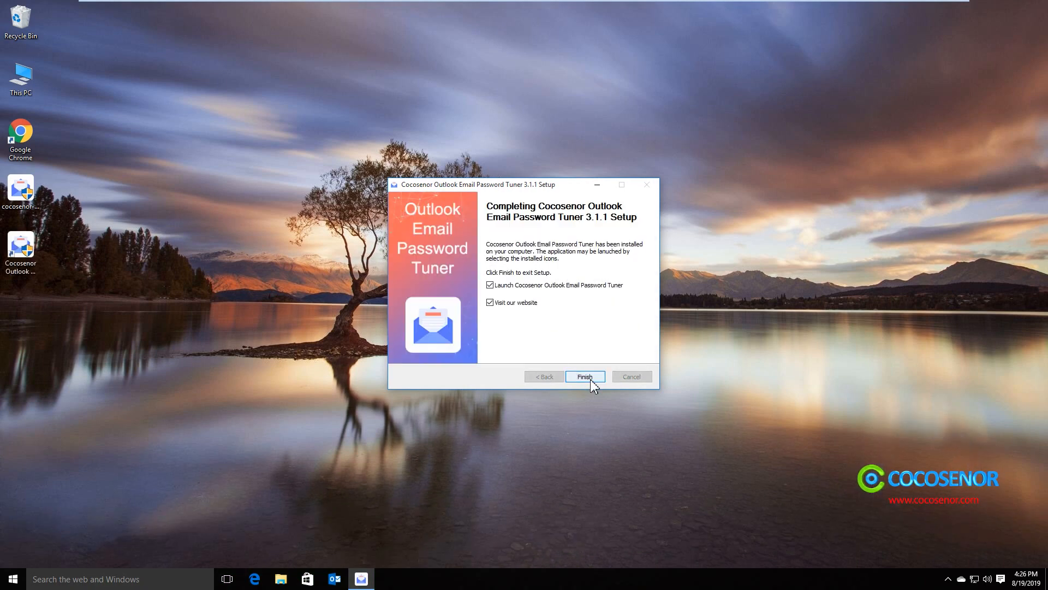
click(489, 285)
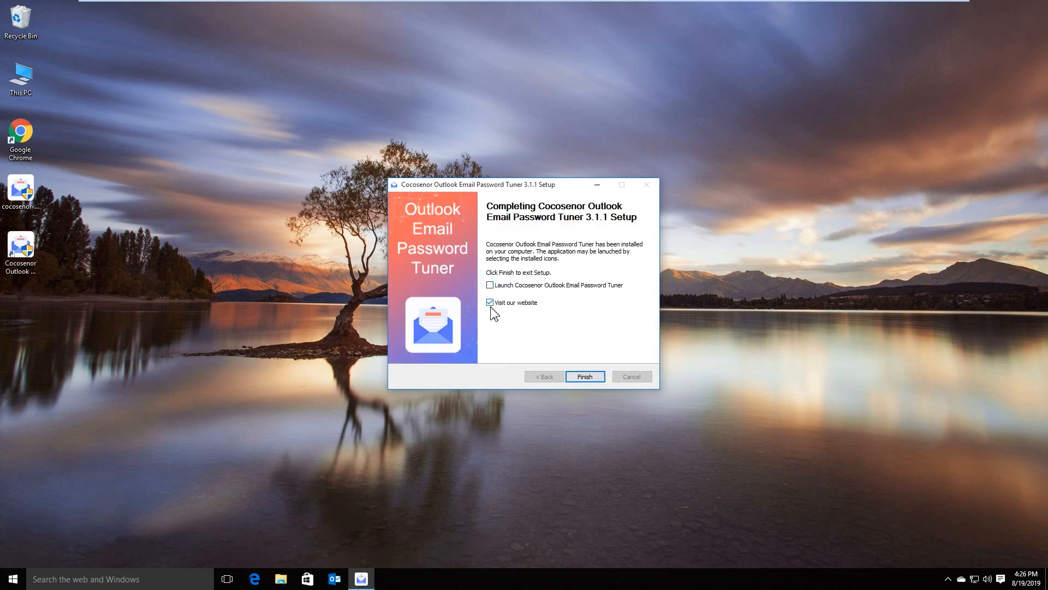
click(583, 376)
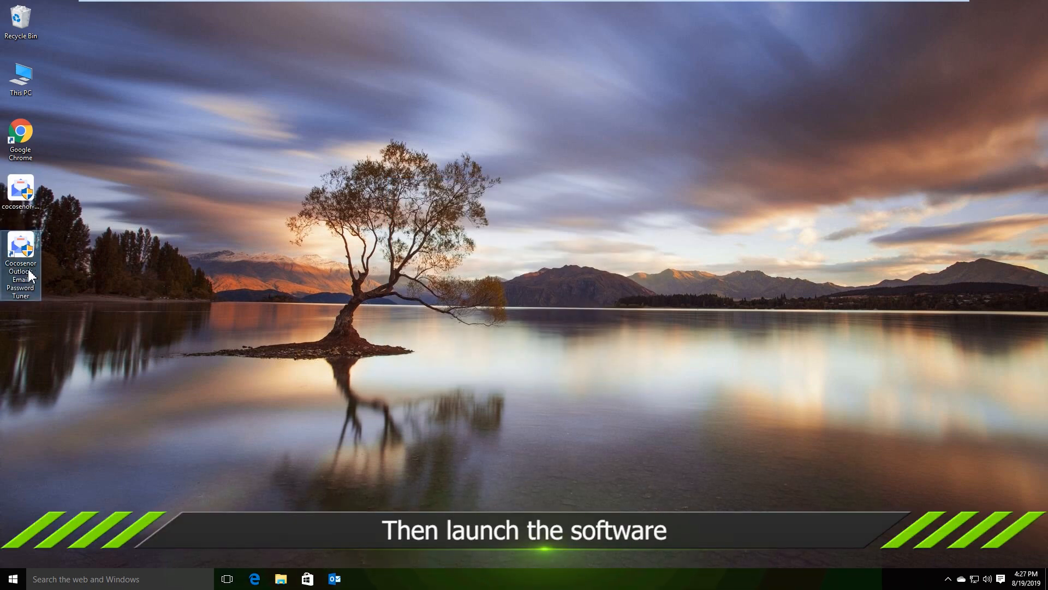
double_click(20, 251)
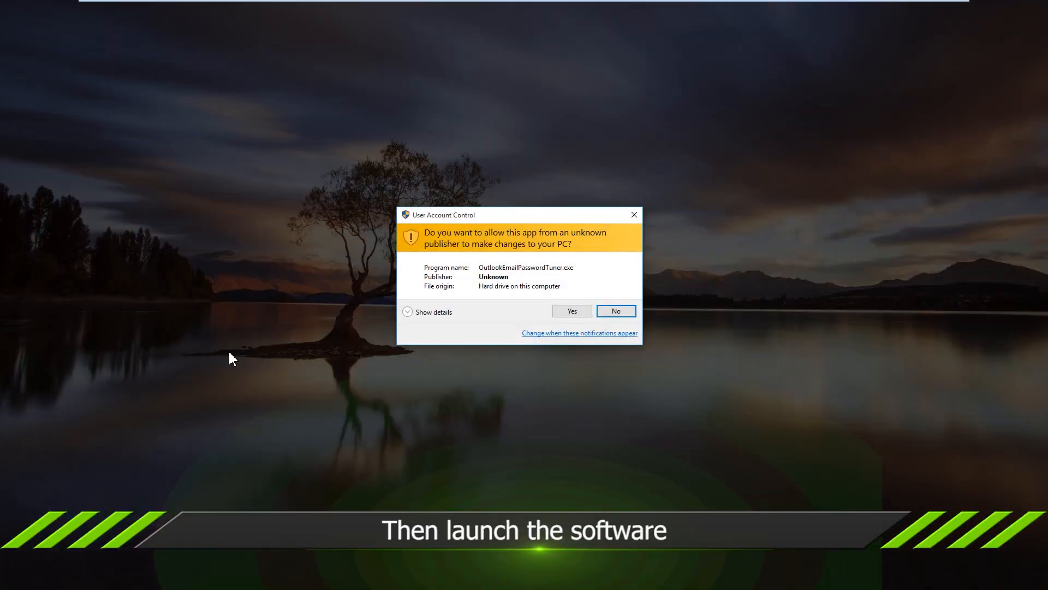
Allow the Tuner to run and save the recovered passwords as the Account text file on the Desktop
click(571, 311)
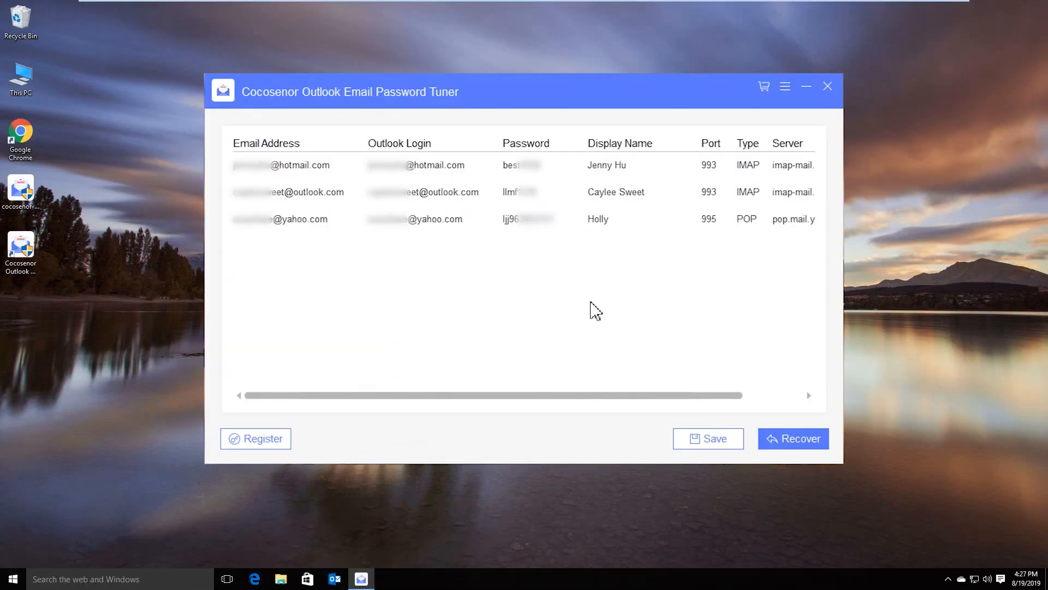
click(606, 164)
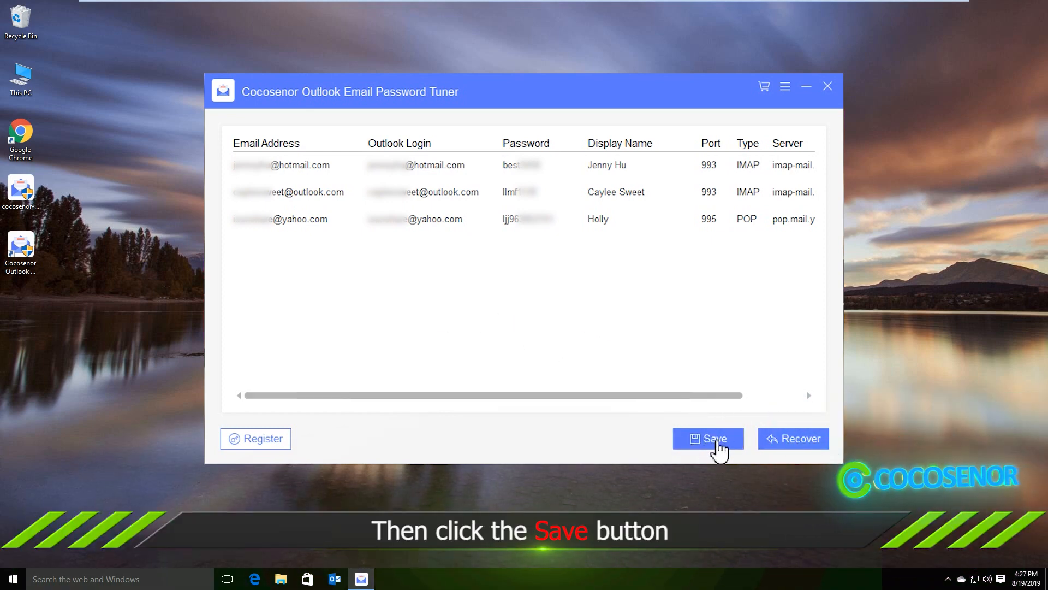
click(708, 439)
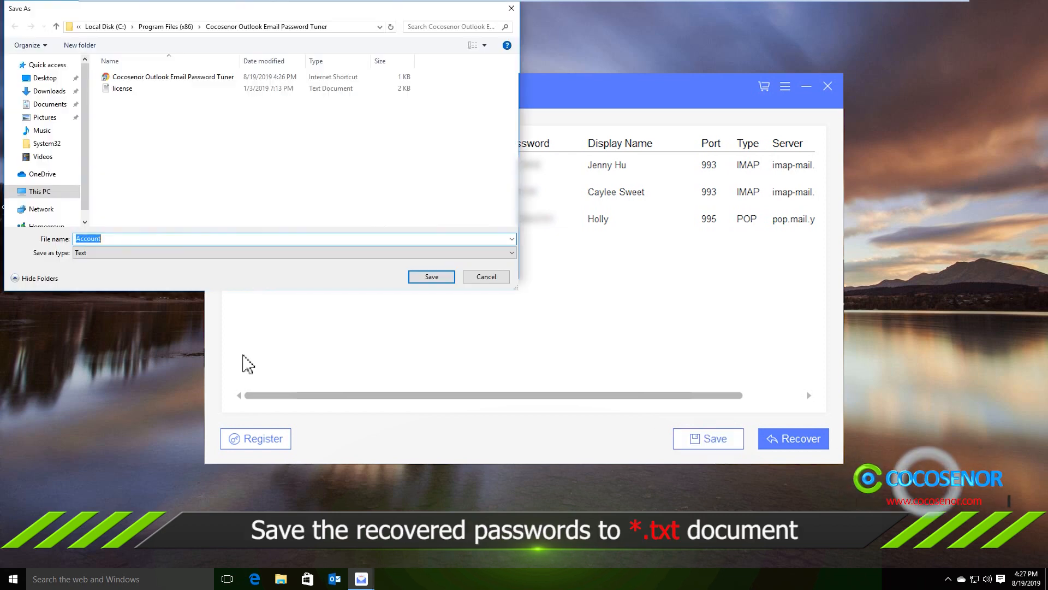
click(44, 78)
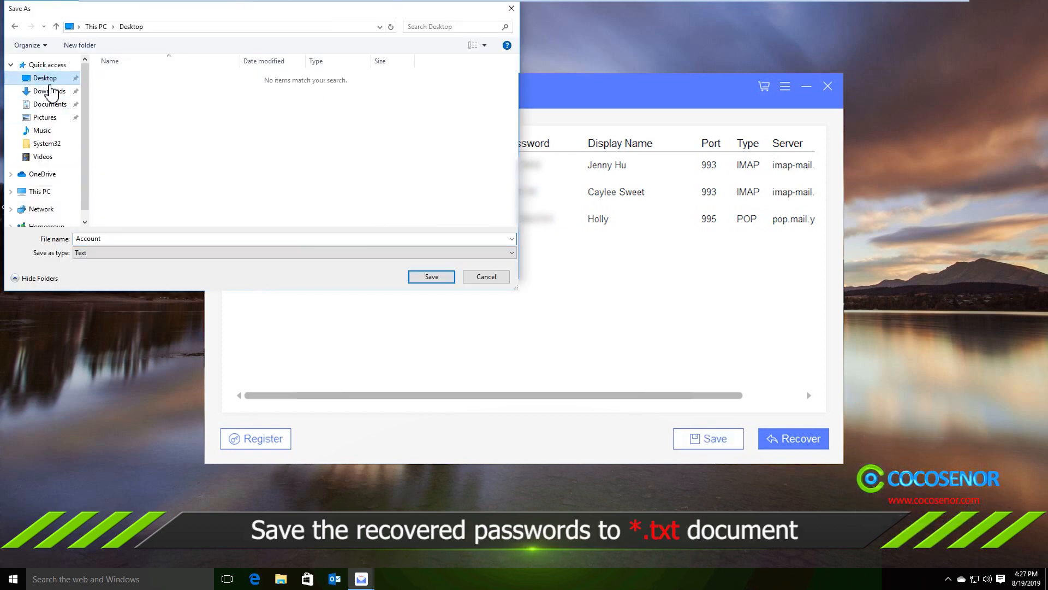
click(267, 239)
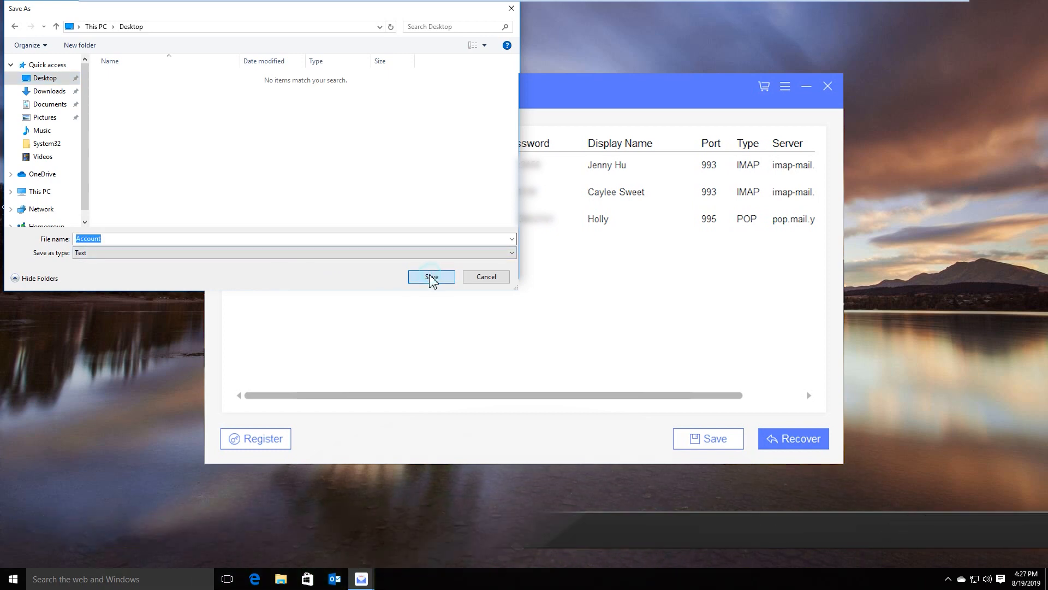
click(431, 277)
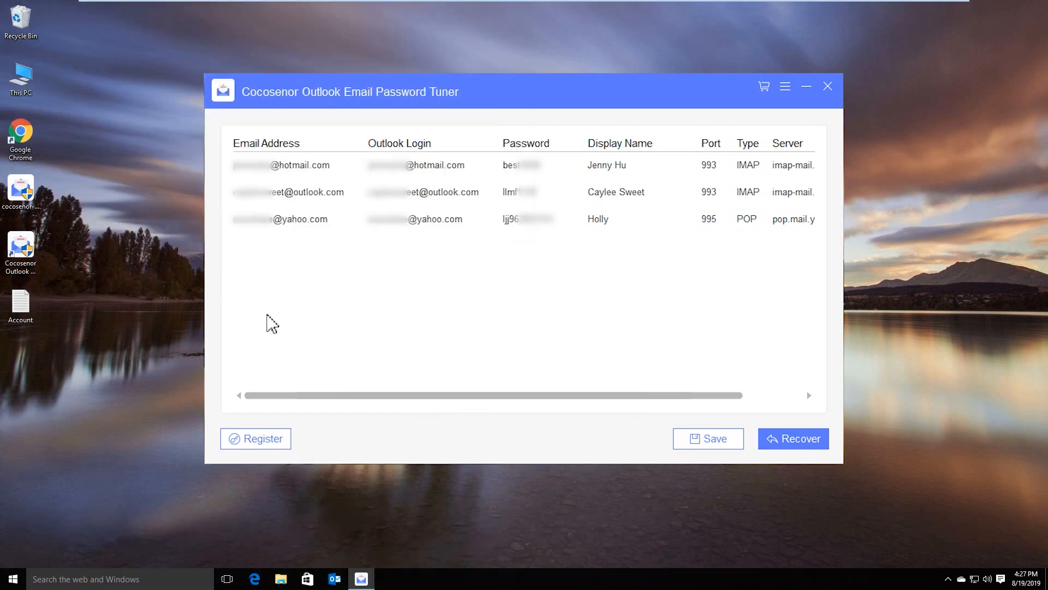
Review Account.txt in Notepad, then close Notepad and the Tuner window
click(20, 305)
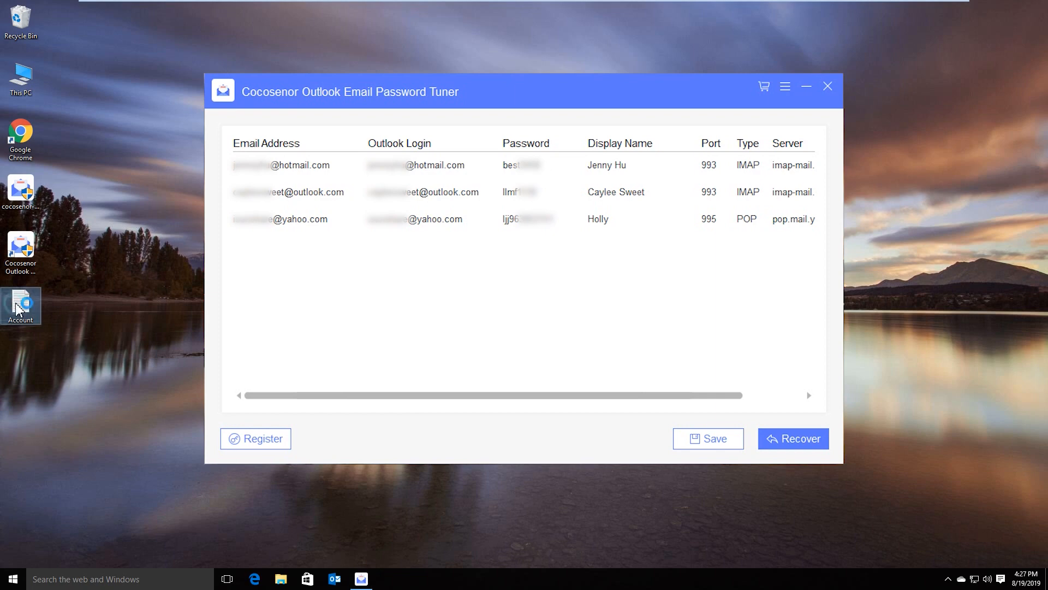
click(708, 439)
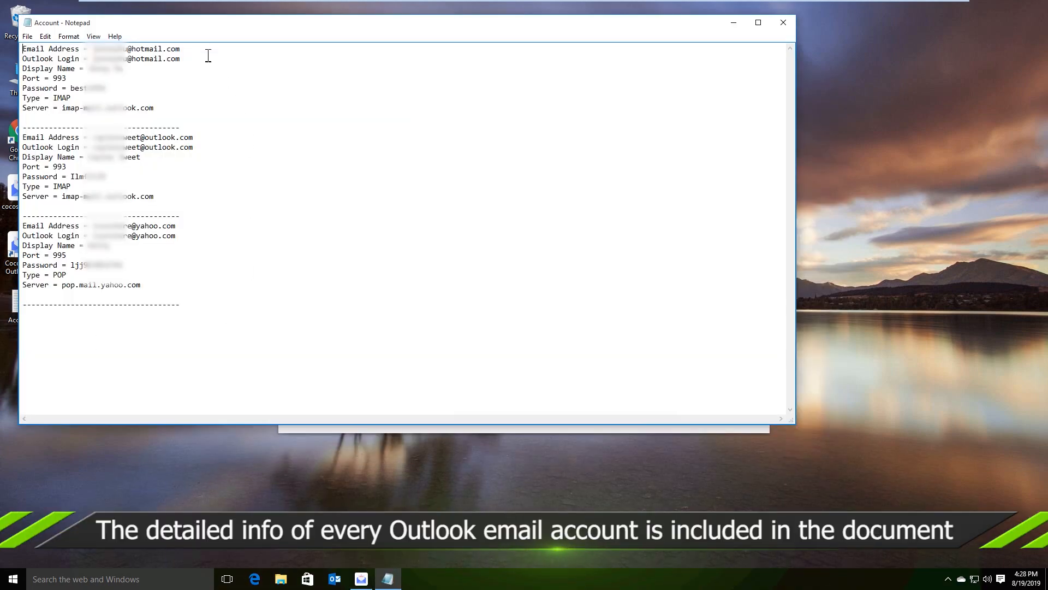
mouse_move(636, 228)
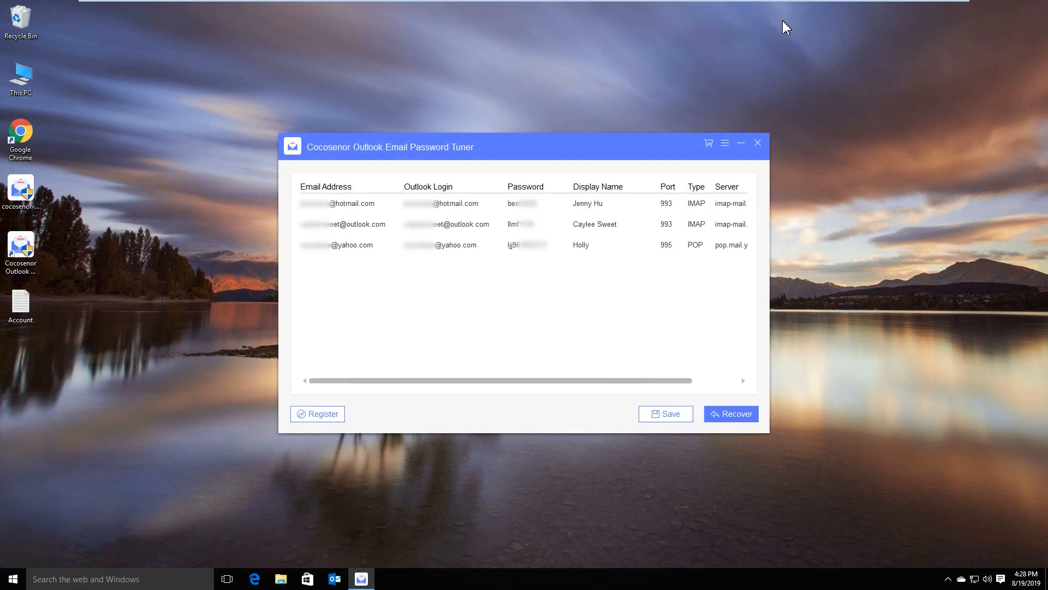
click(756, 143)
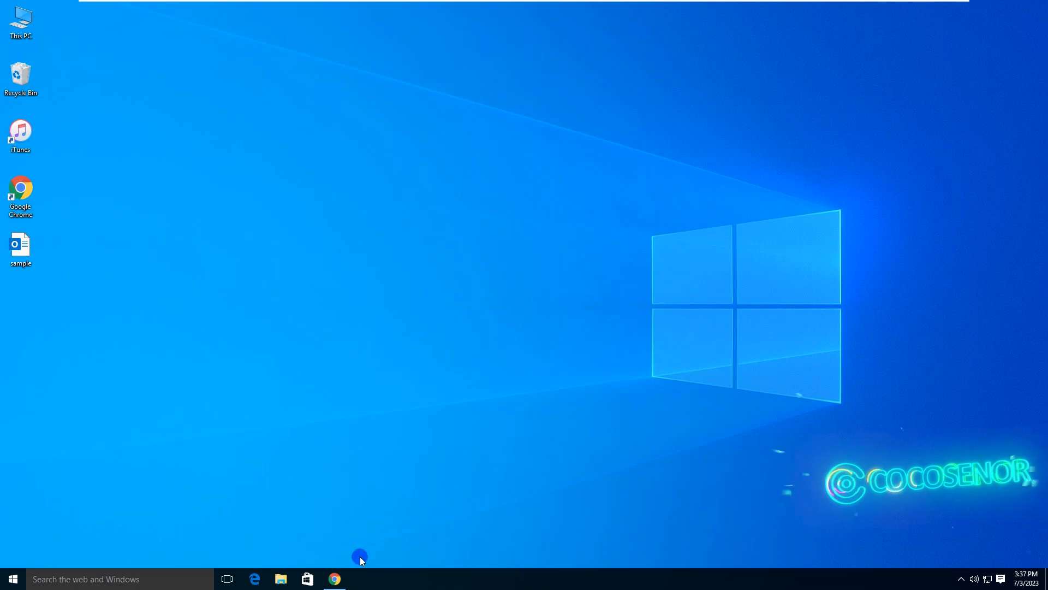
Download the Outlook Password Tuner free trial from the Cocosenor product page and launch its installer
click(334, 578)
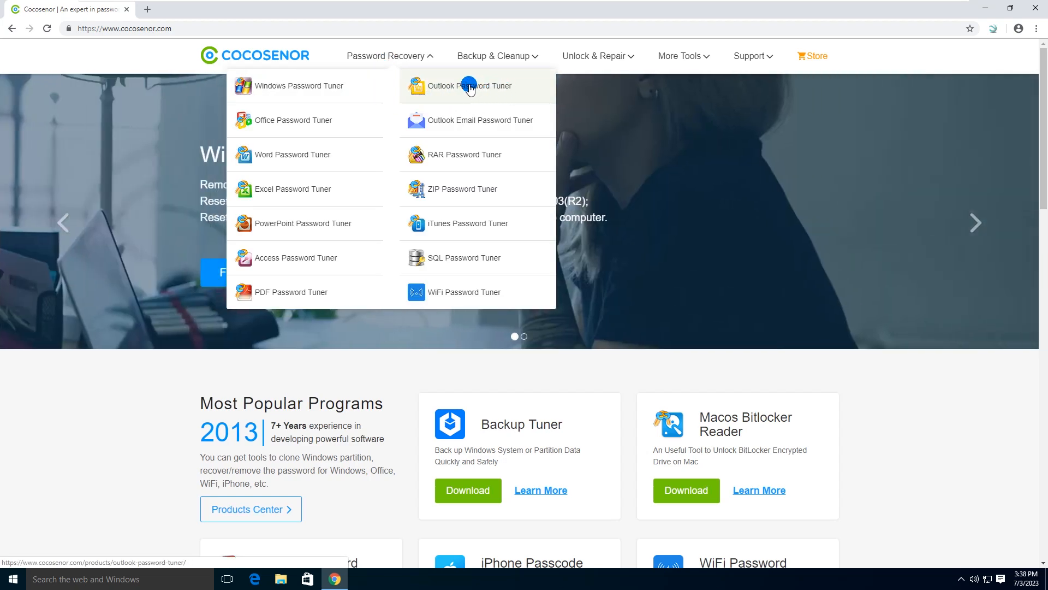
click(470, 85)
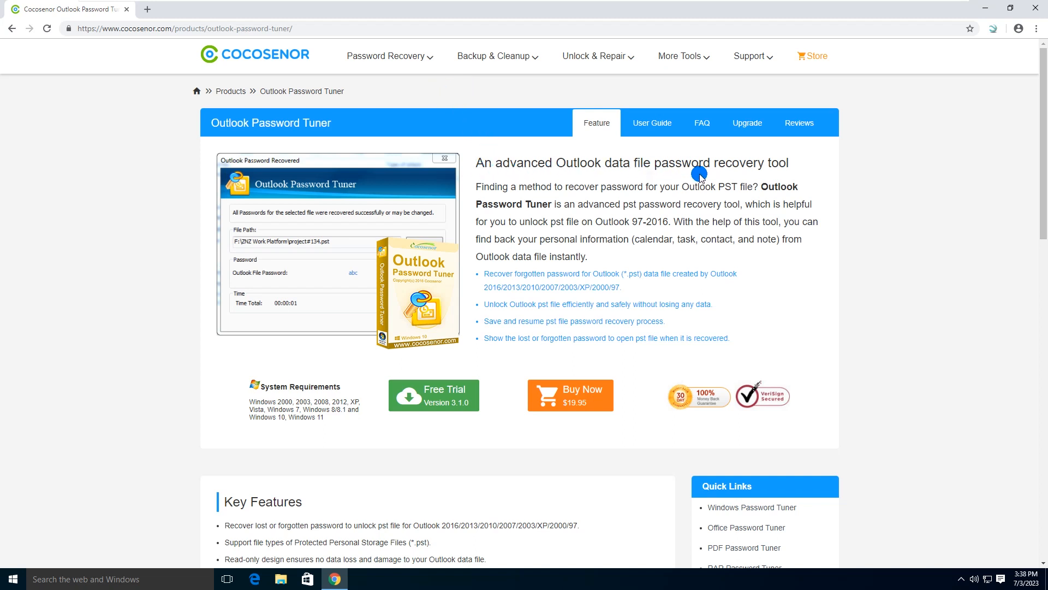
mouse_move(646, 186)
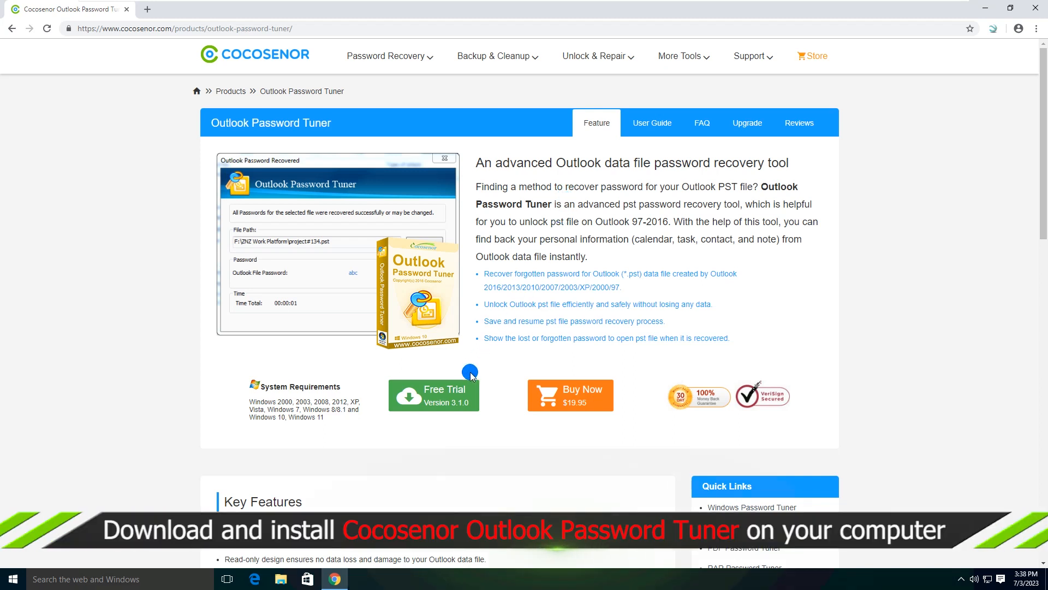
click(434, 394)
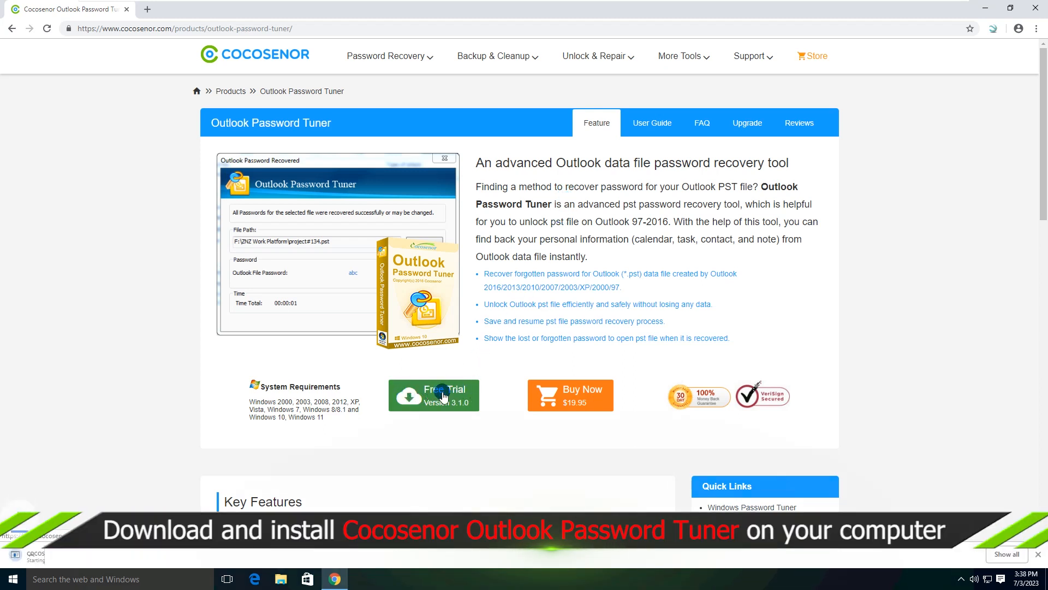
click(434, 394)
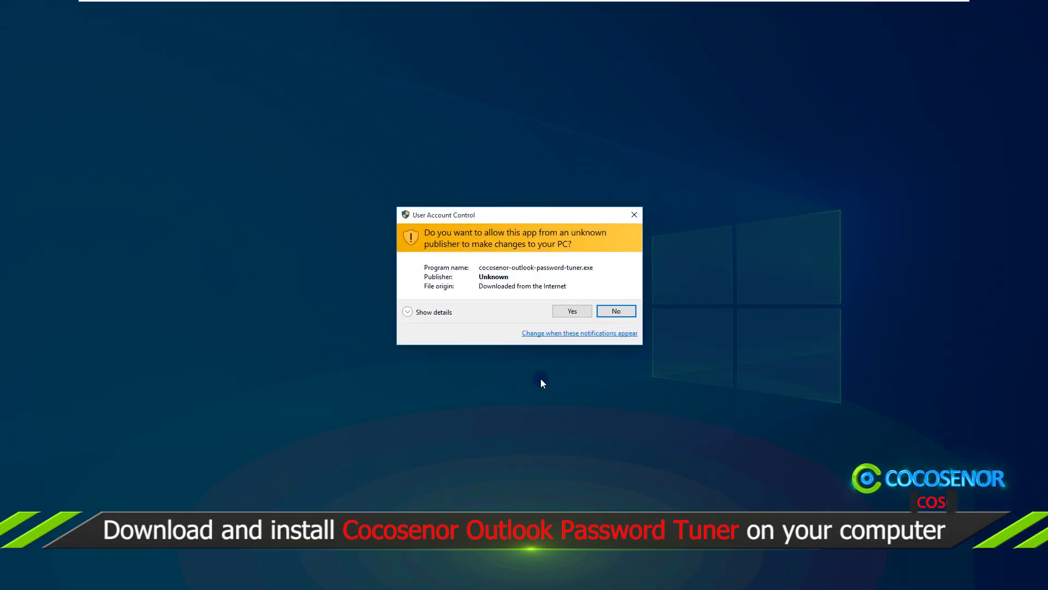
Allow the installer, step through setup, untick Visit our website and finish with Launch checked
click(571, 311)
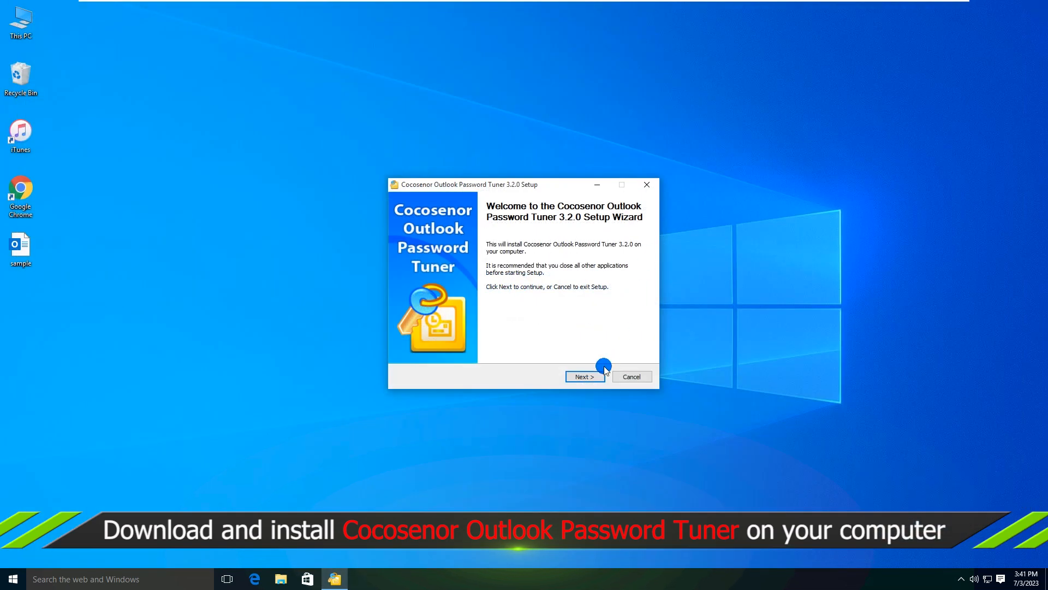
click(582, 375)
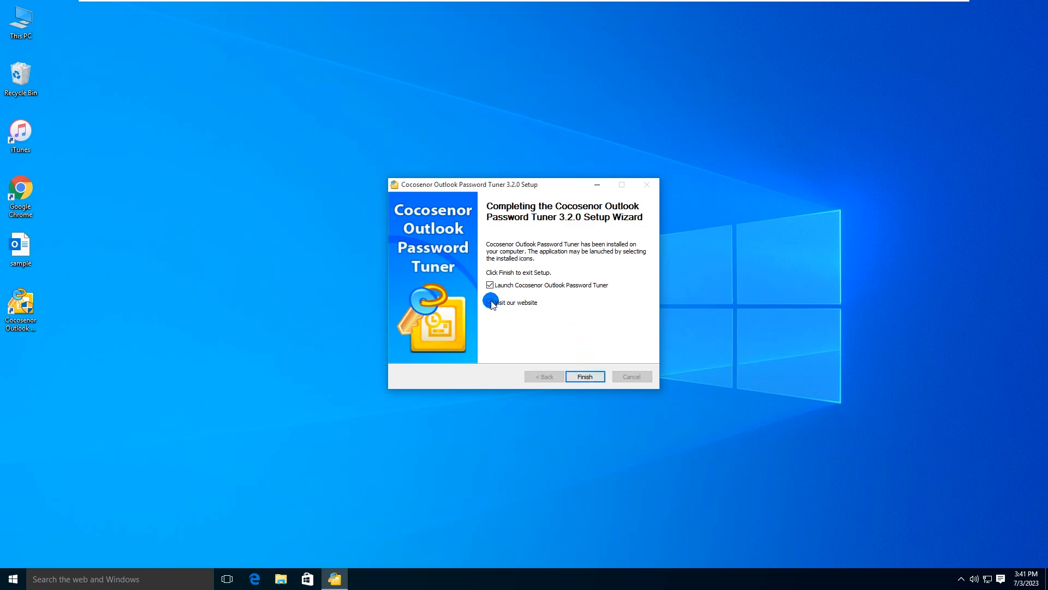
click(490, 302)
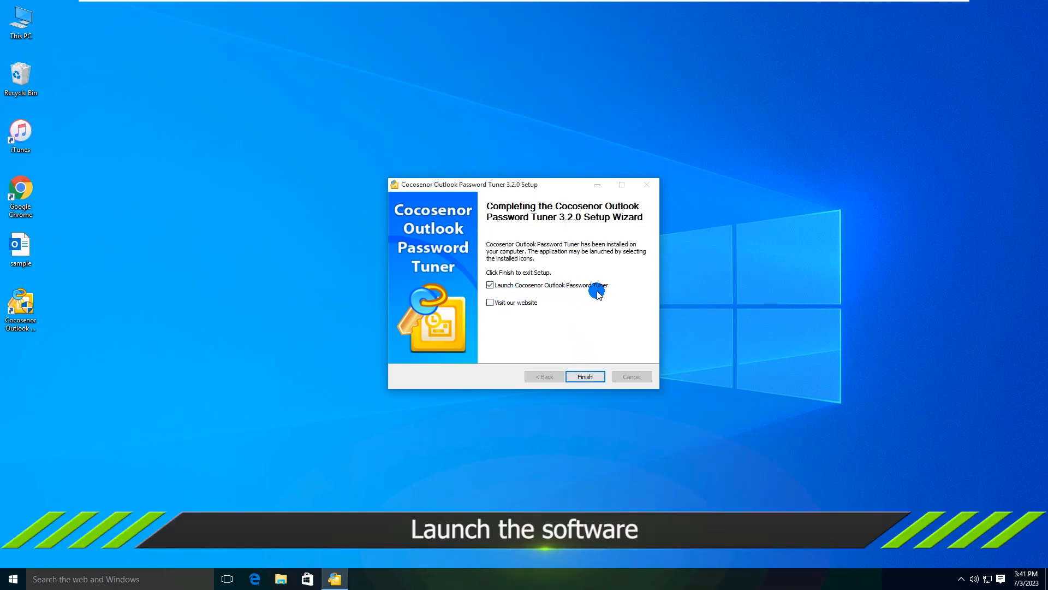
mouse_move(554, 333)
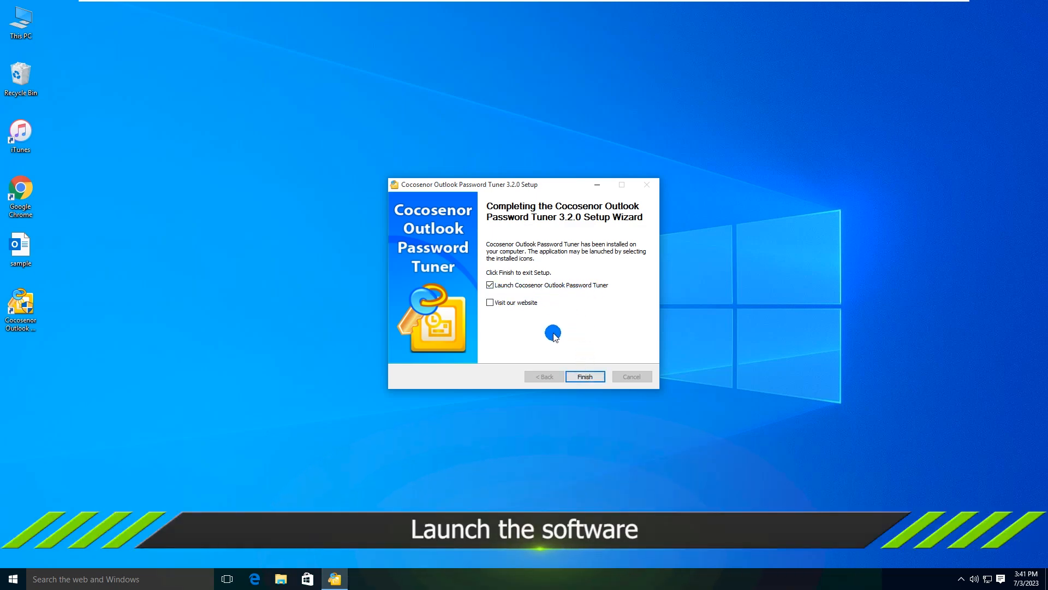
click(583, 375)
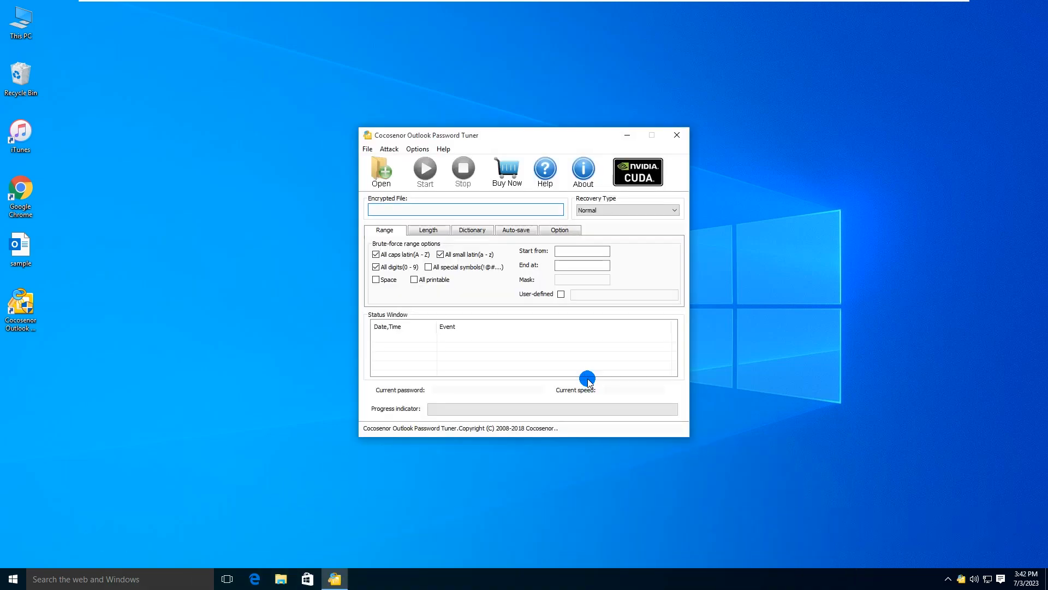
Load sample.pst from the Desktop as the encrypted file to crack
click(447, 326)
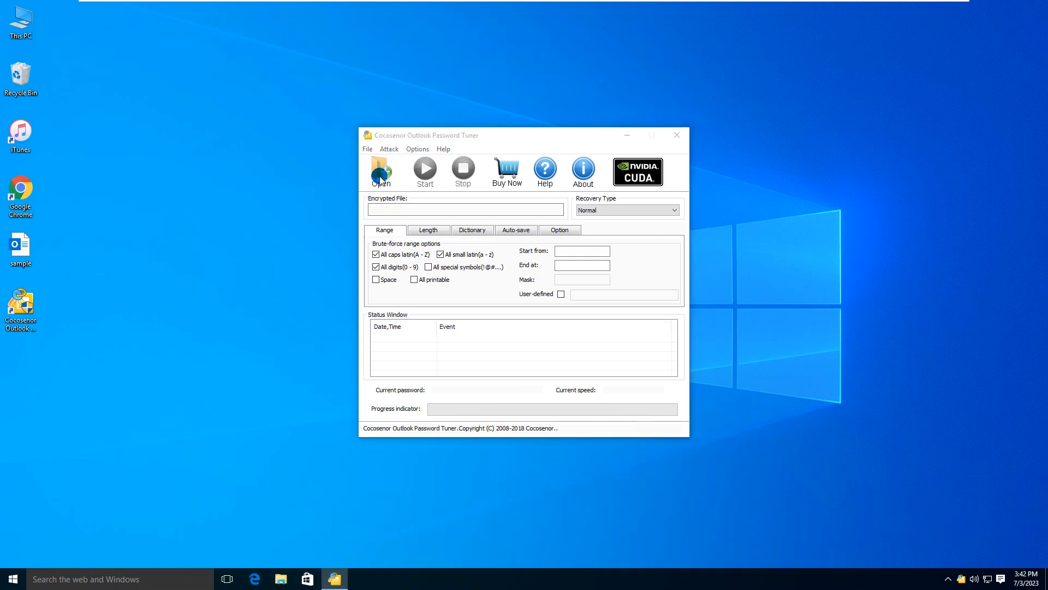
click(380, 171)
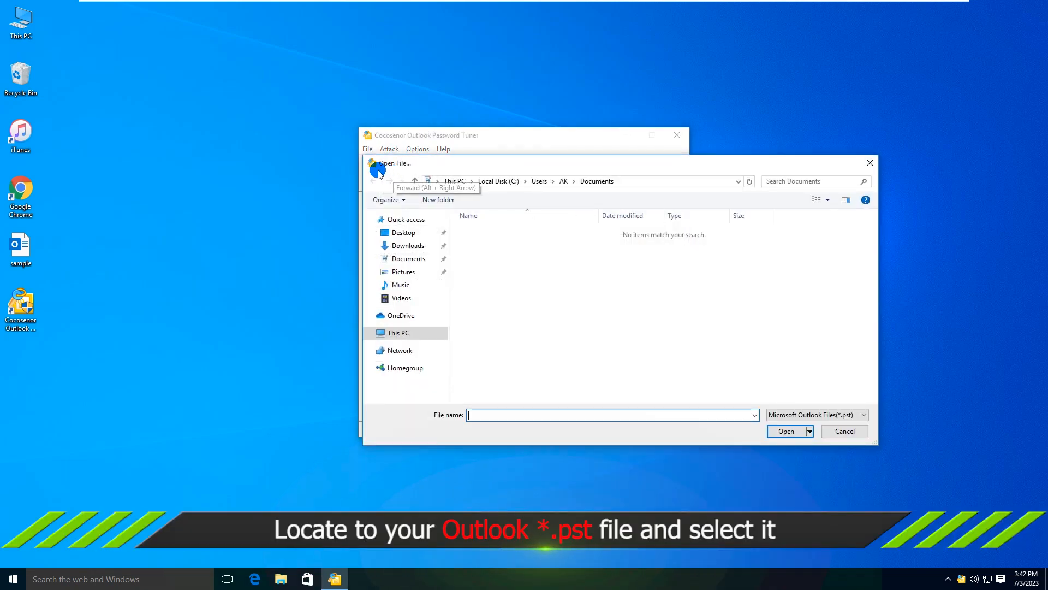
click(403, 232)
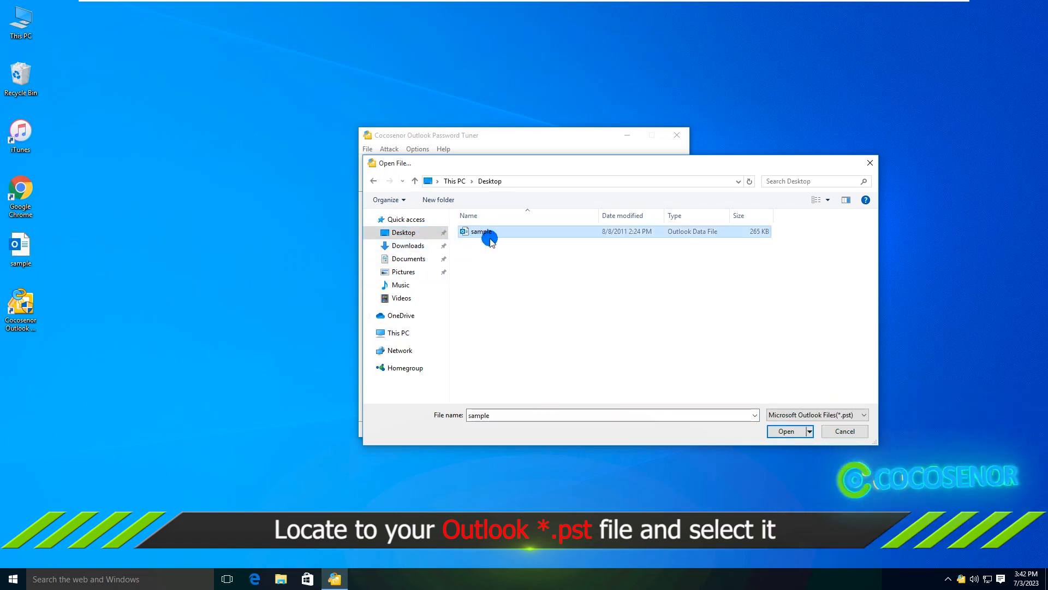
click(786, 432)
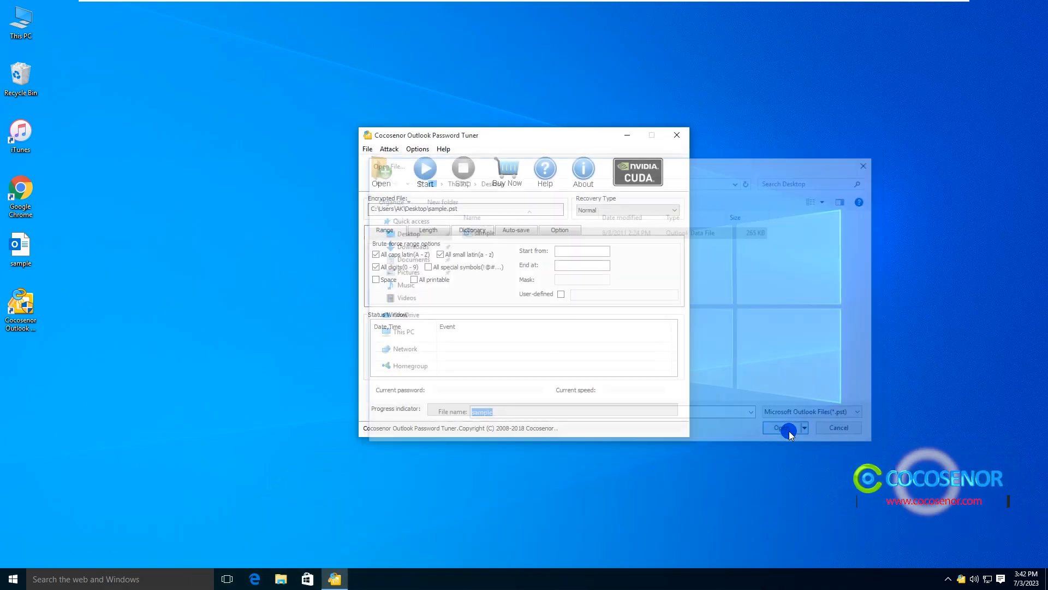
click(780, 427)
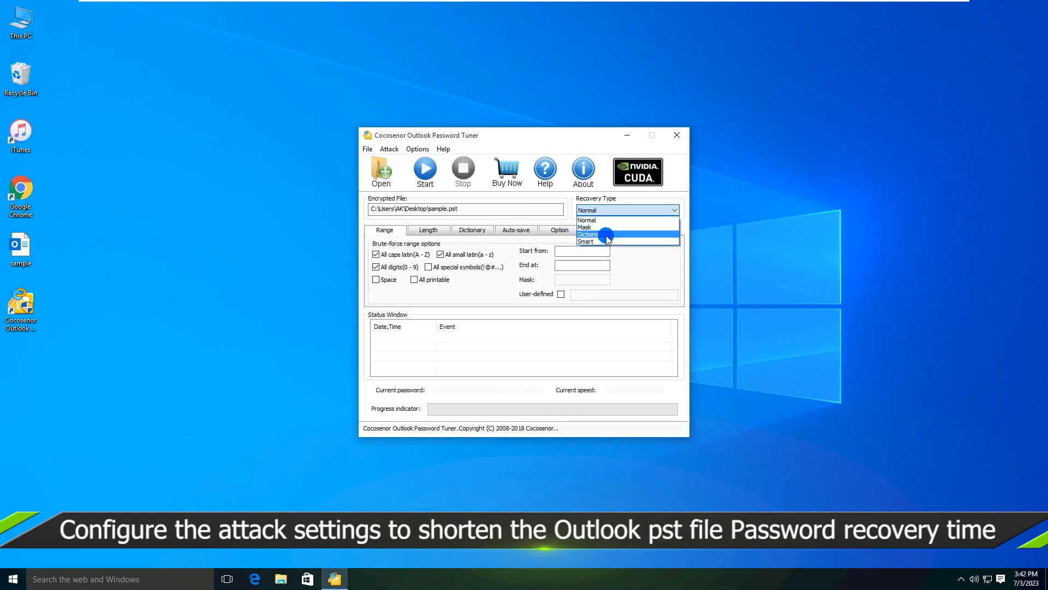
click(625, 209)
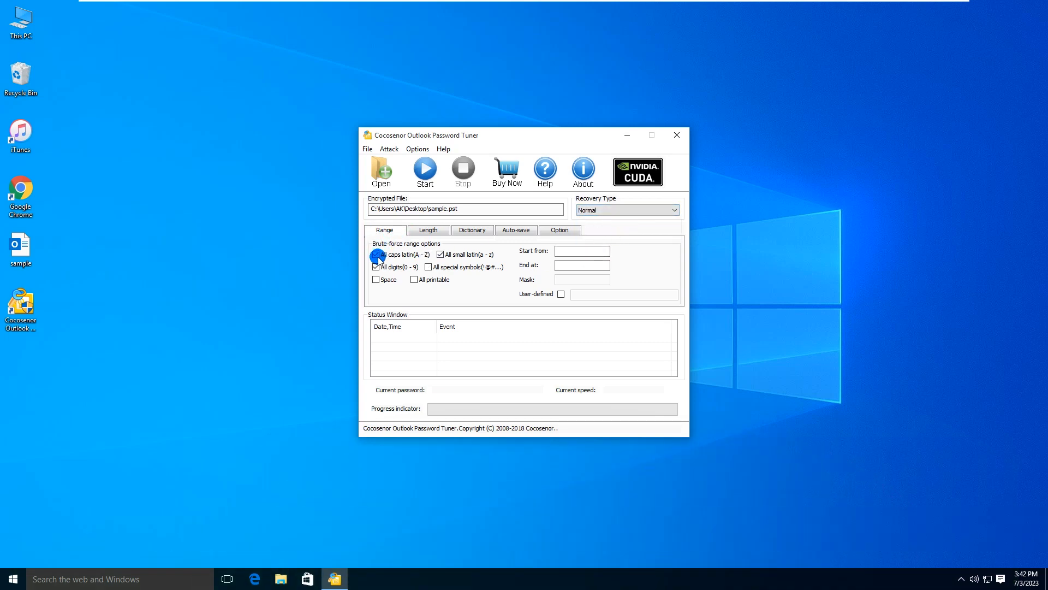
click(377, 254)
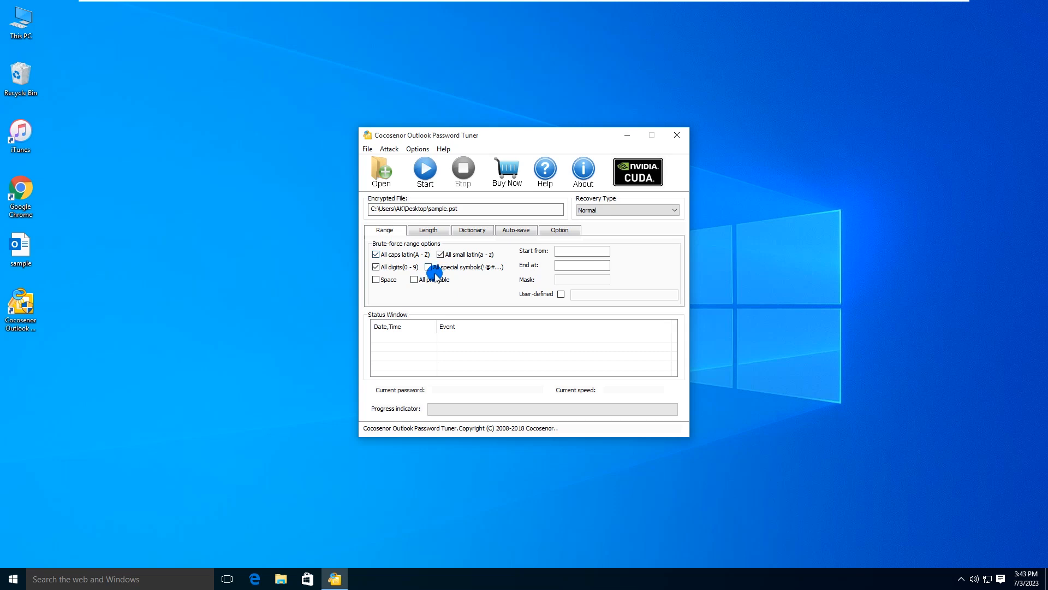
click(428, 230)
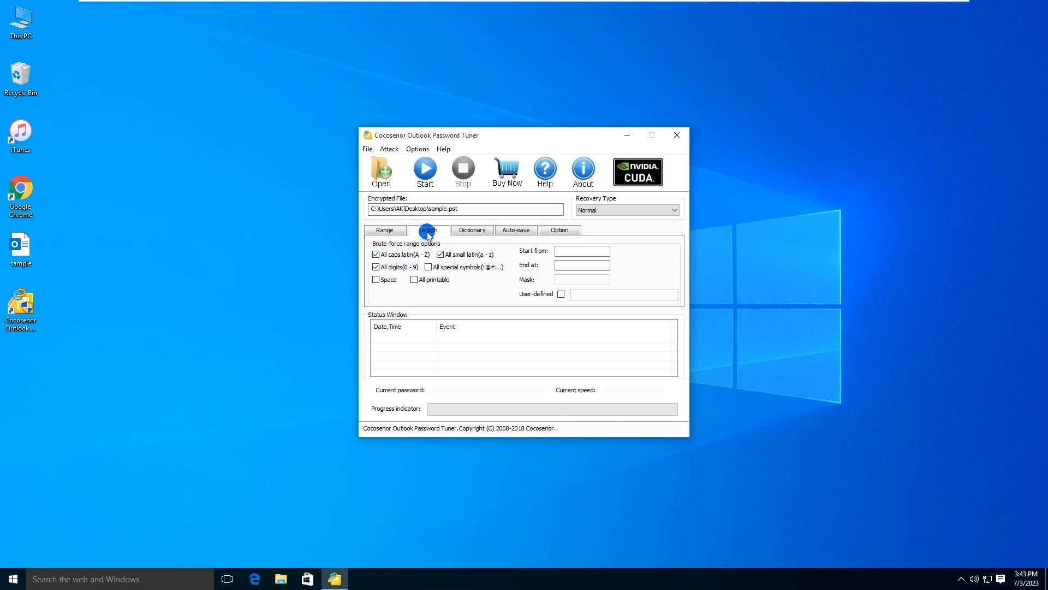
click(427, 230)
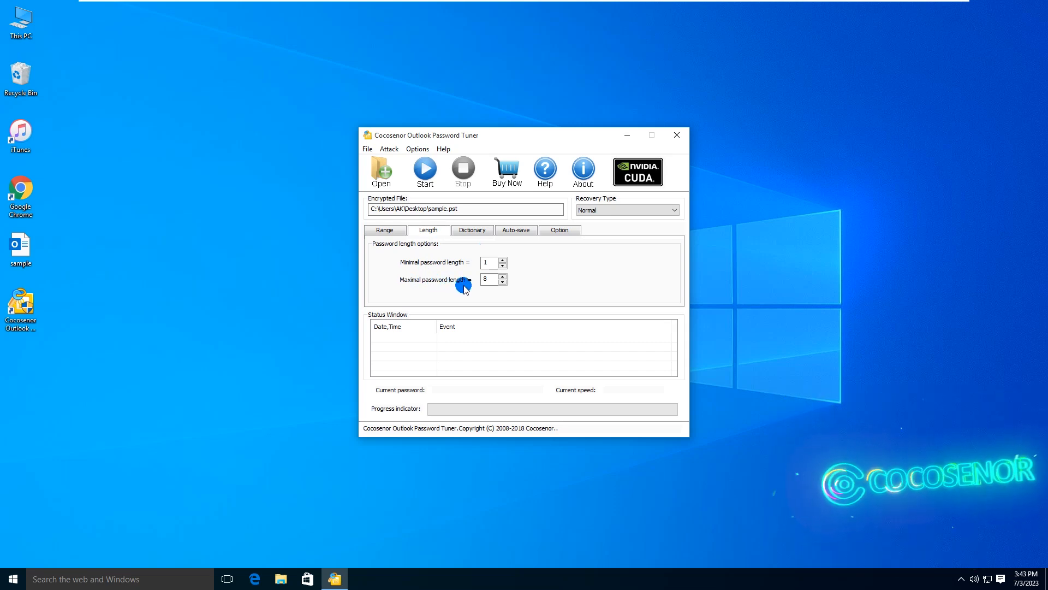
click(384, 229)
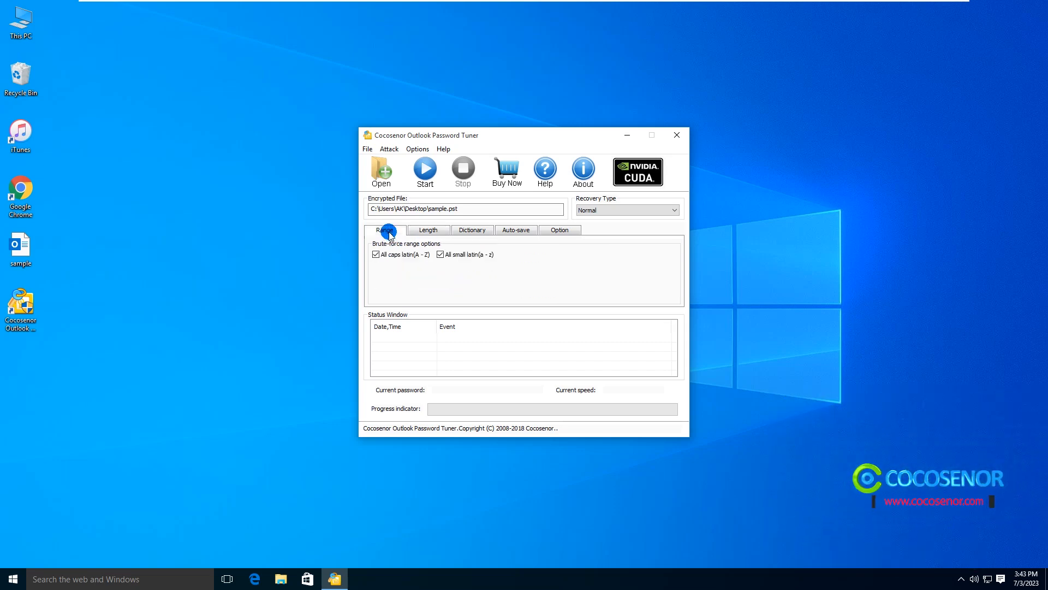
click(384, 229)
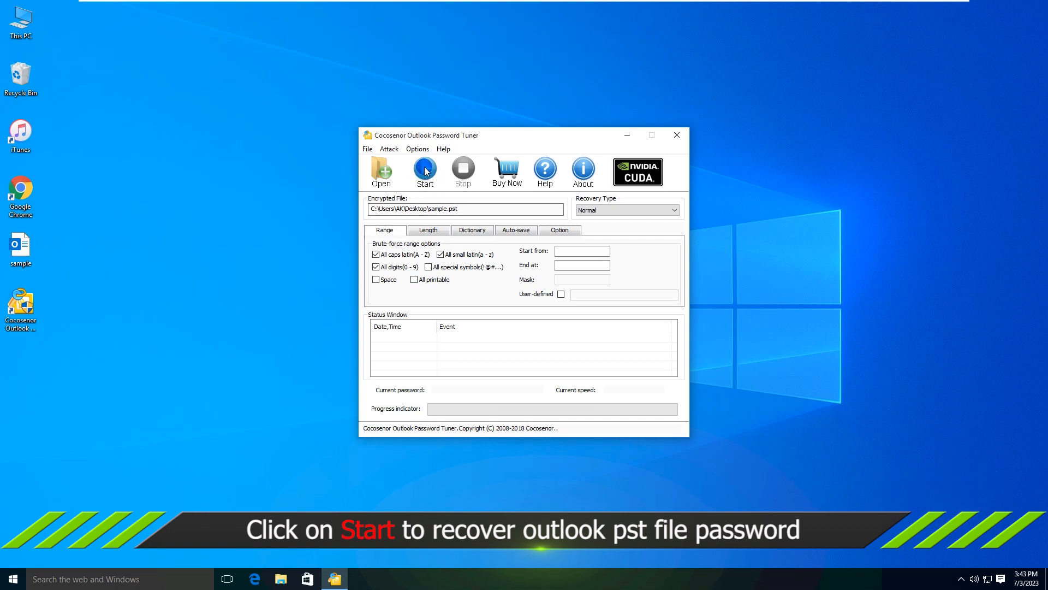
click(425, 170)
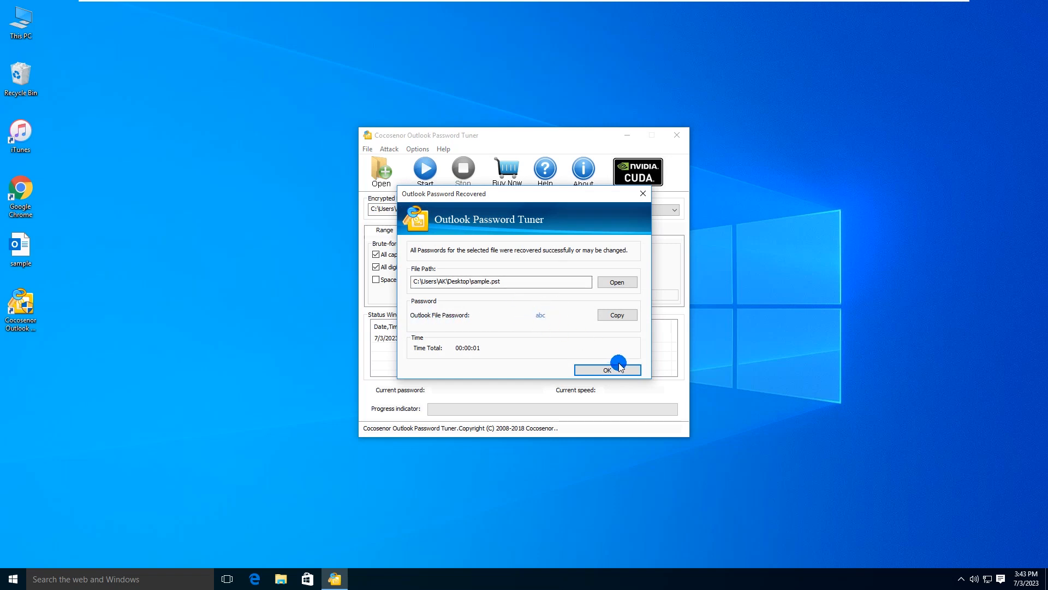
click(607, 371)
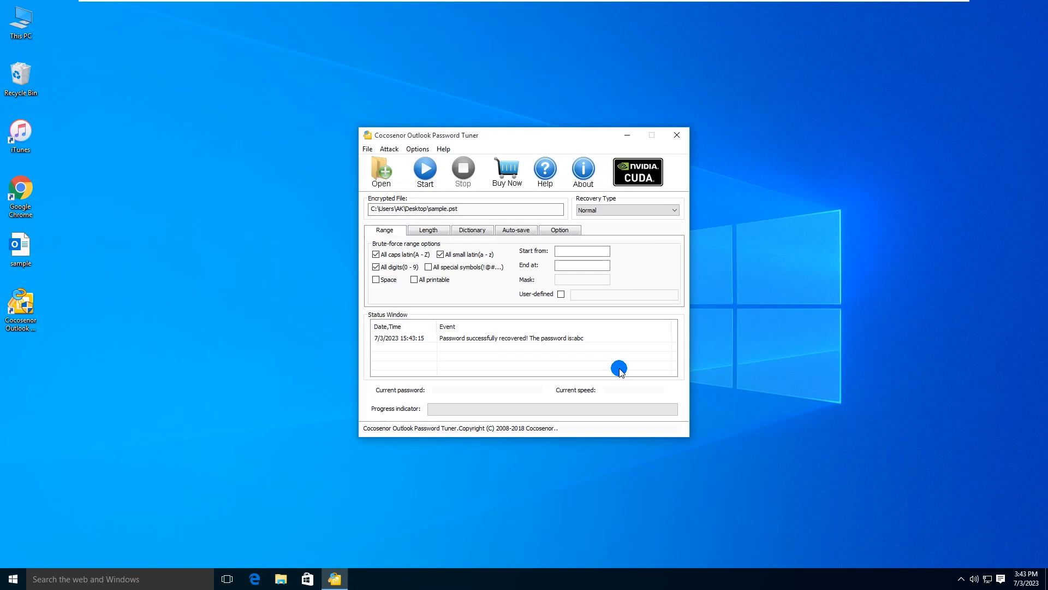